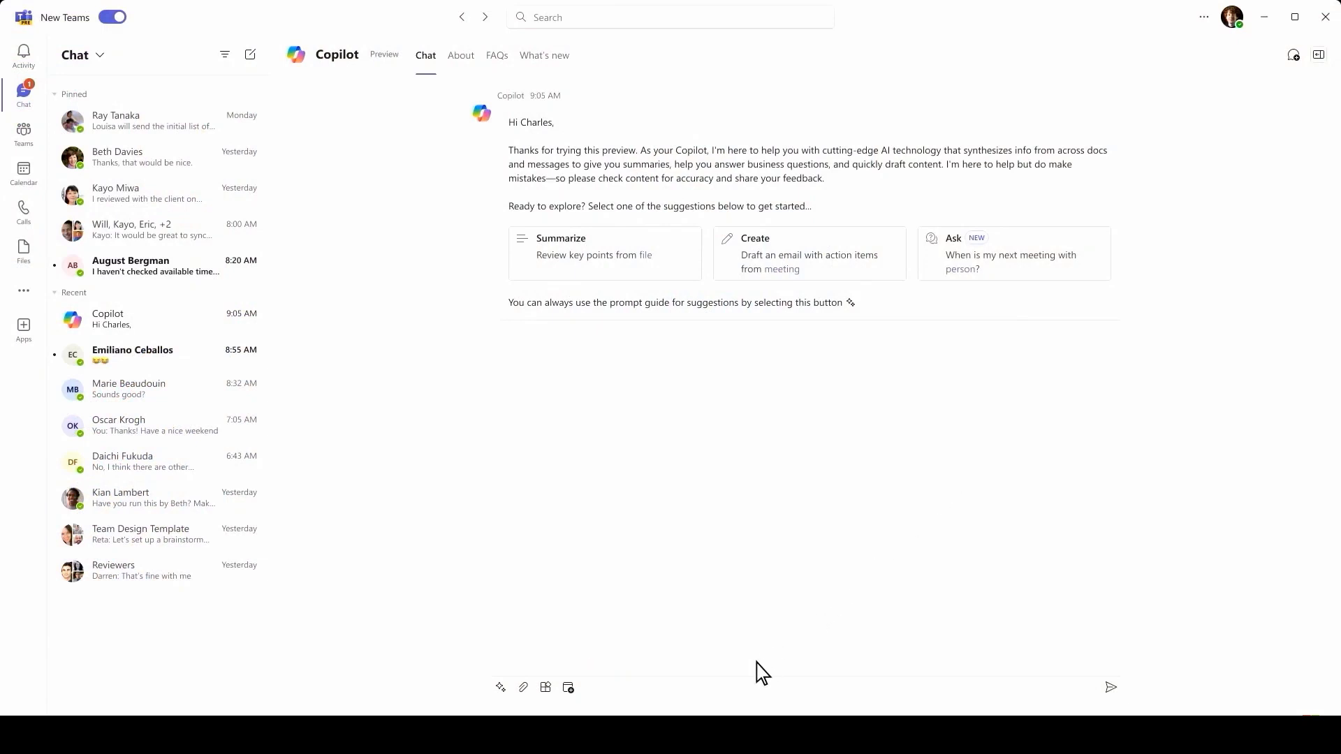
- Ask Copilot 'What are the lead times with Supplier Alpine Ski House?'
text(What are the lead times with Supplier Alp)
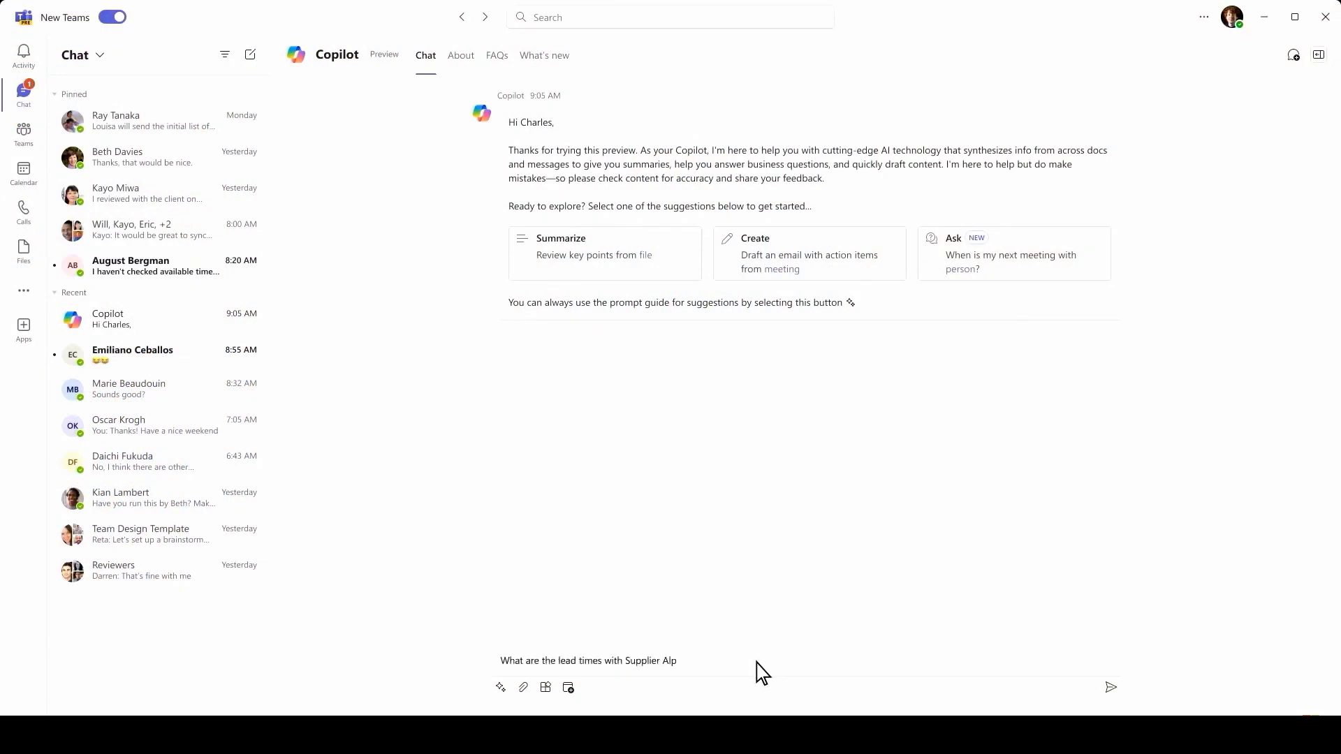
text(ine Ski House?)
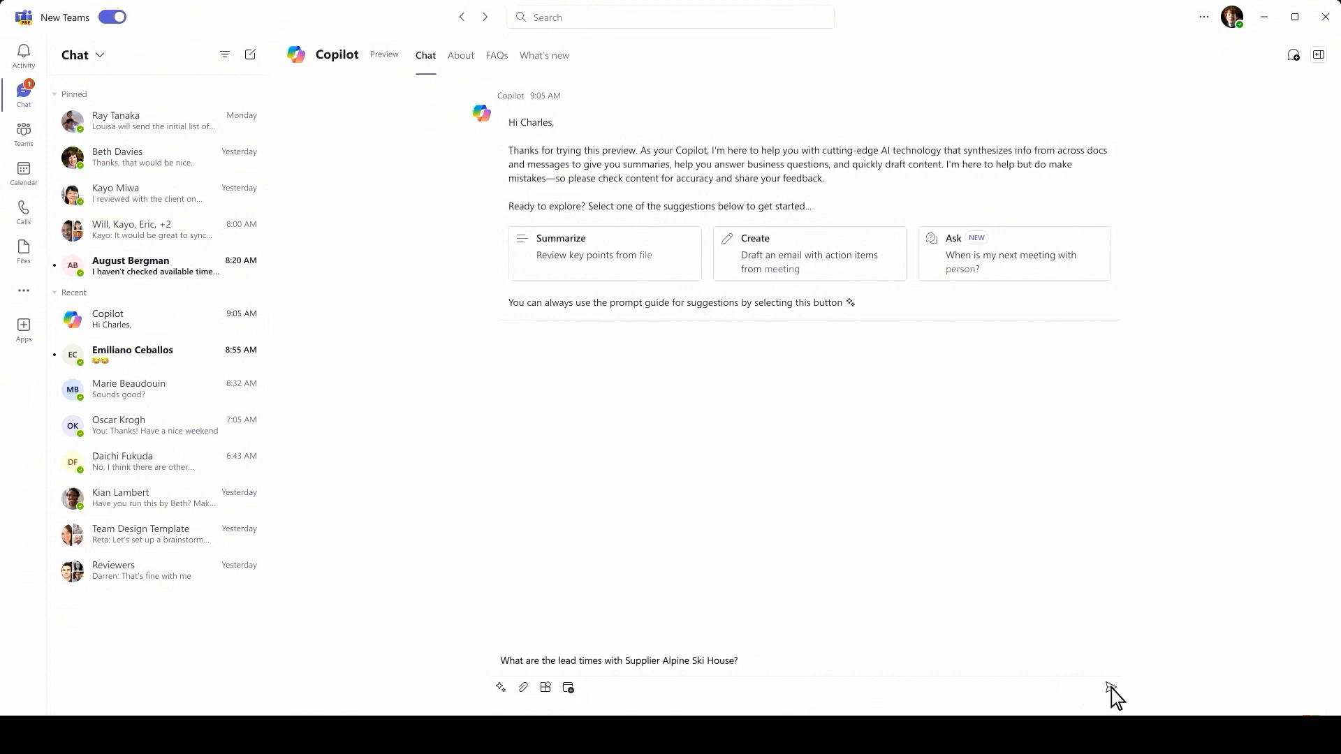
key(Return)
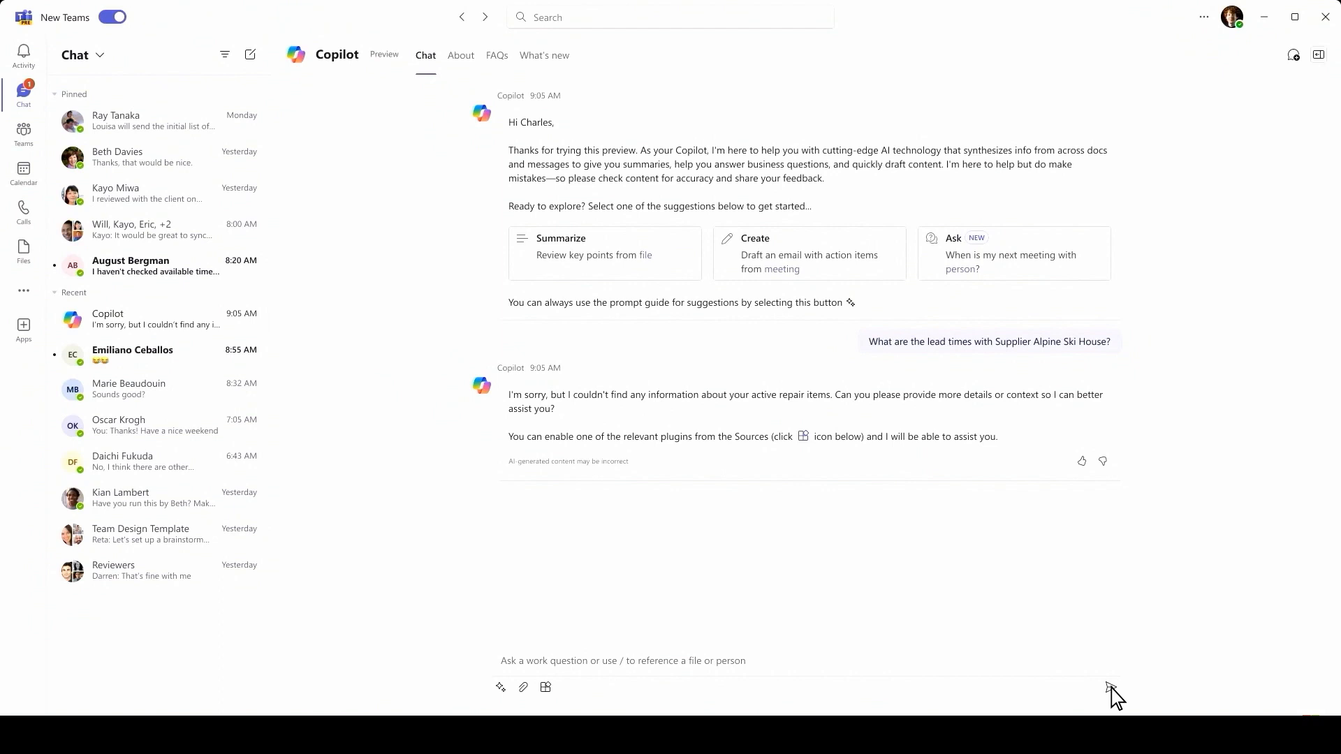
mouse_move(632, 680)
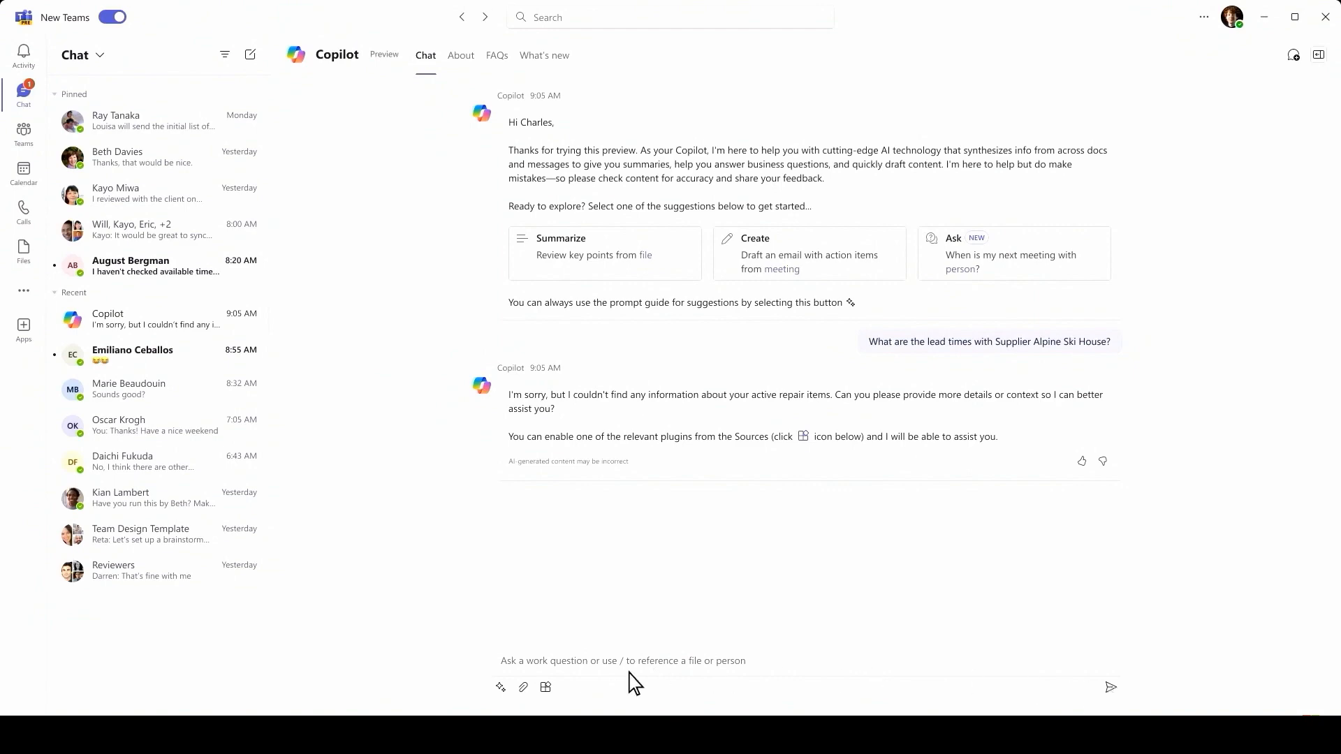
- From Copilot's plugin list, launch Microsoft Copilot Studio
click(546, 687)
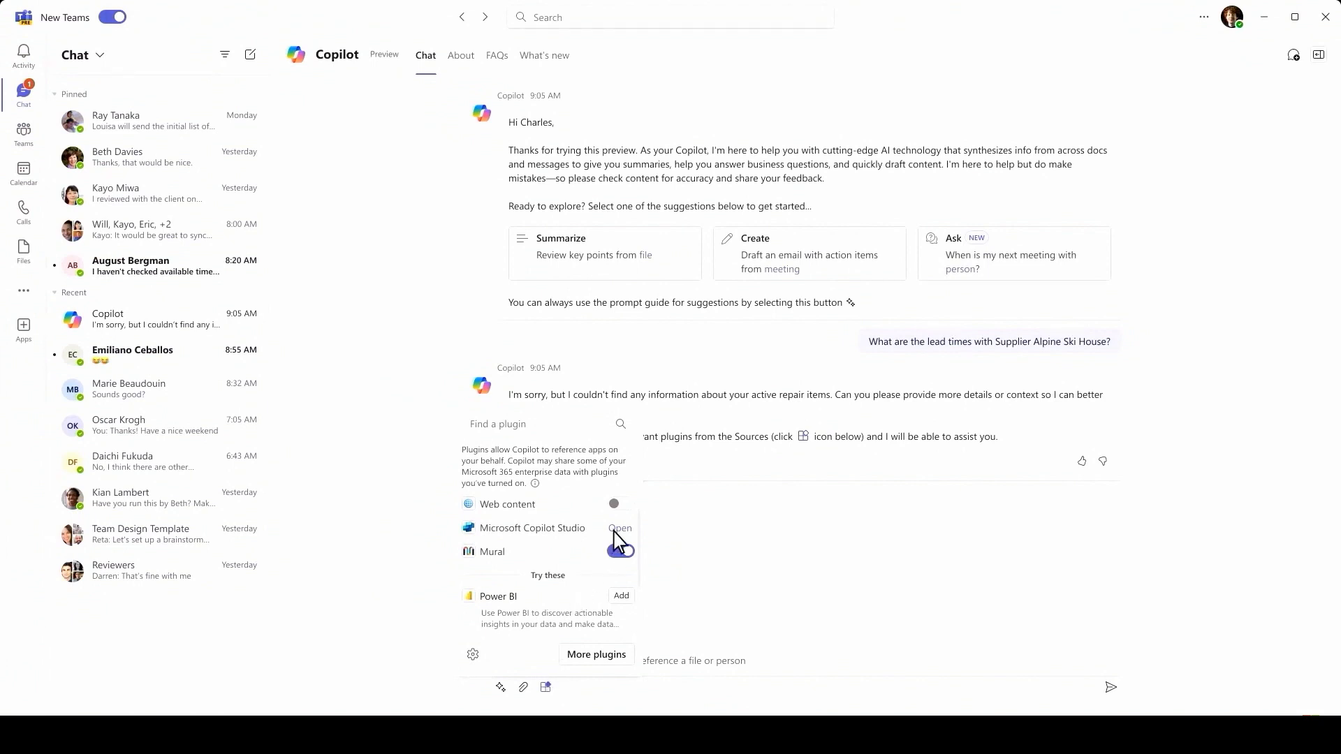
click(620, 528)
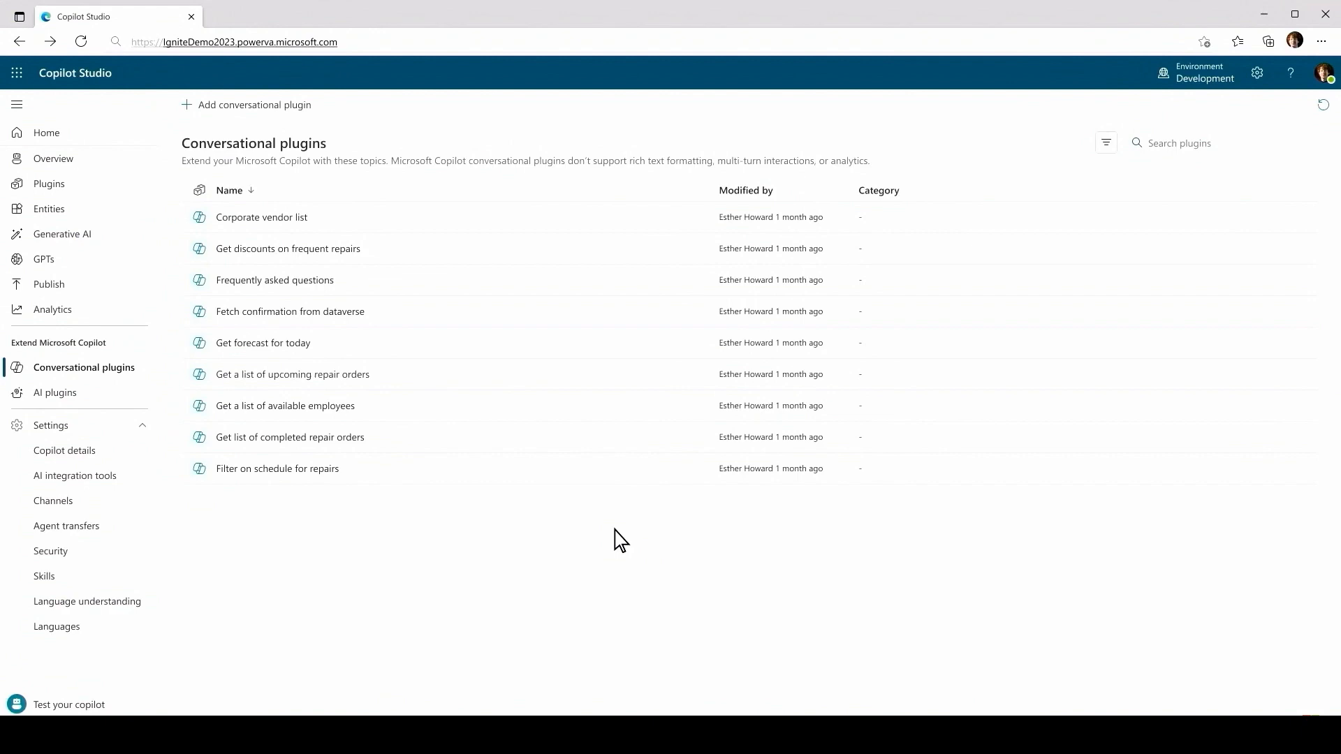
mouse_move(209, 118)
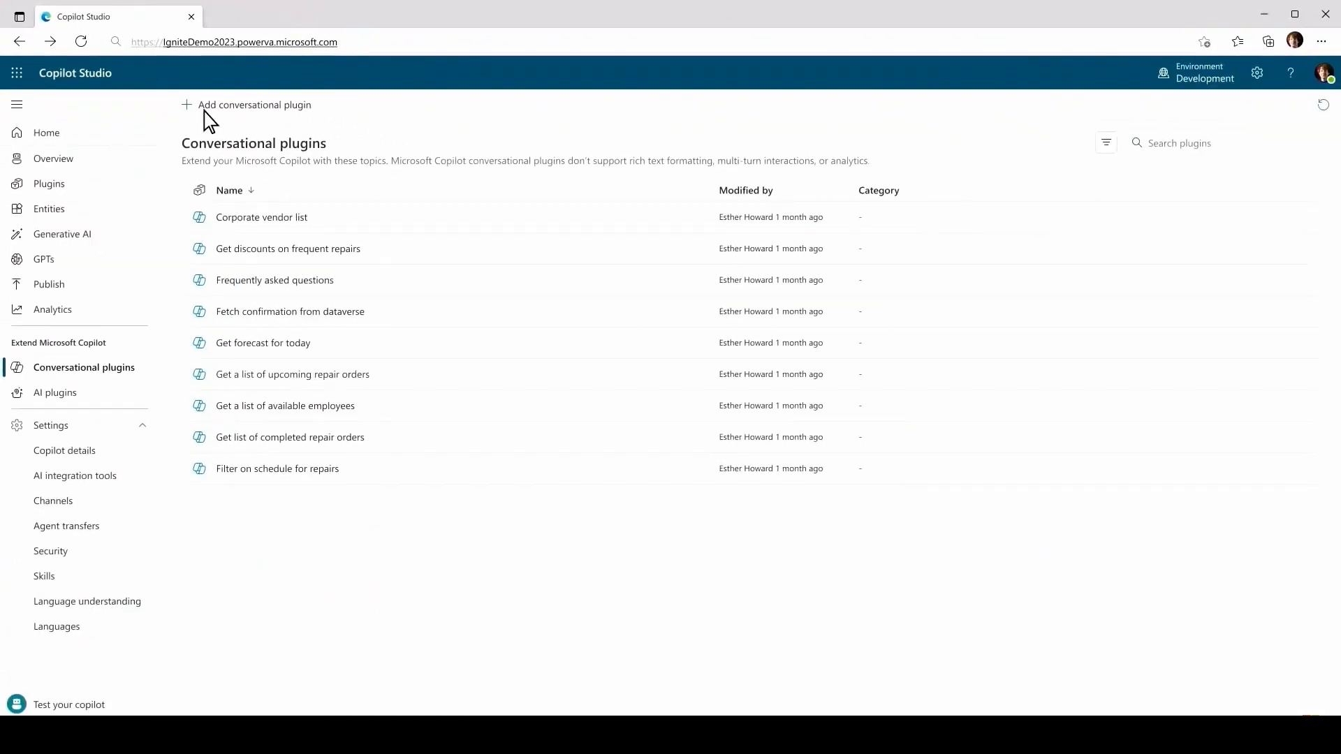
- Add a conversational plugin whose trigger describes giving employees supplier metrics details
click(255, 104)
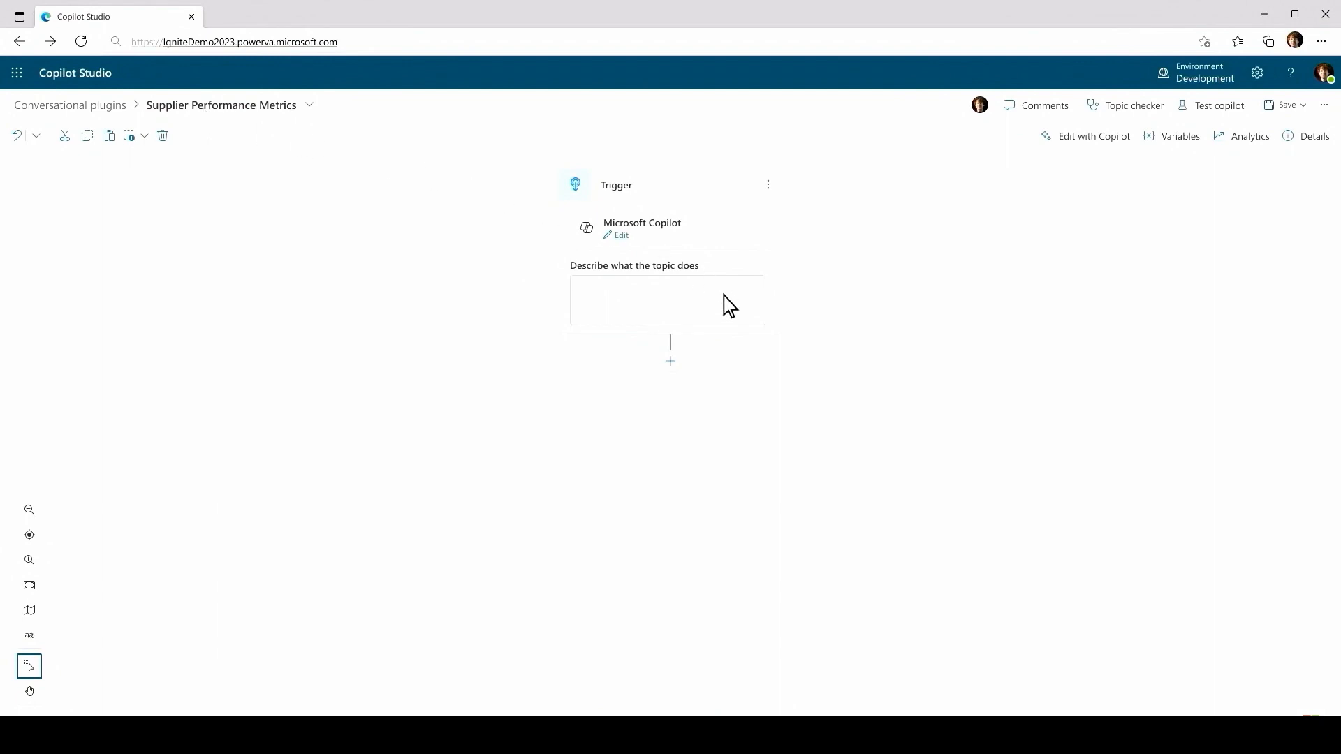
text(Provide details to employees asking questions about supplier metrics and performance.)
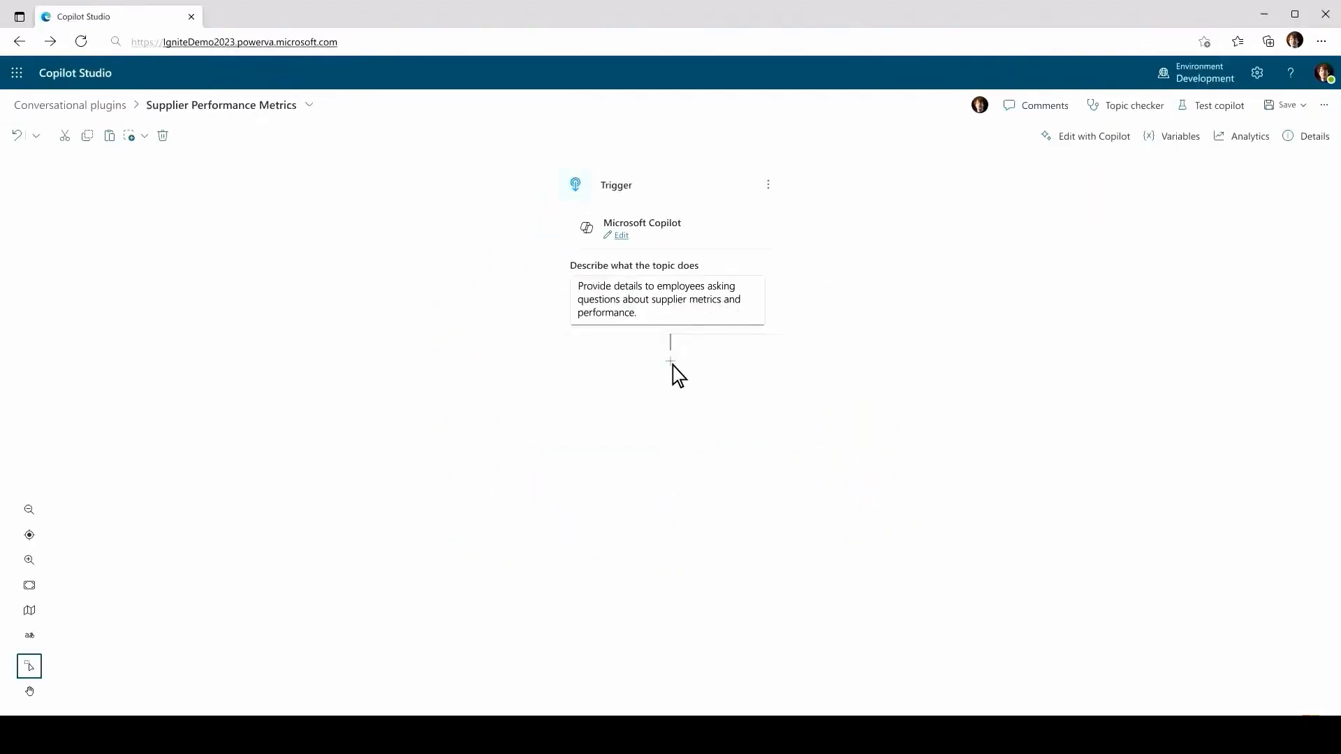
- Show the Advanced node options for a step below the trigger
click(671, 343)
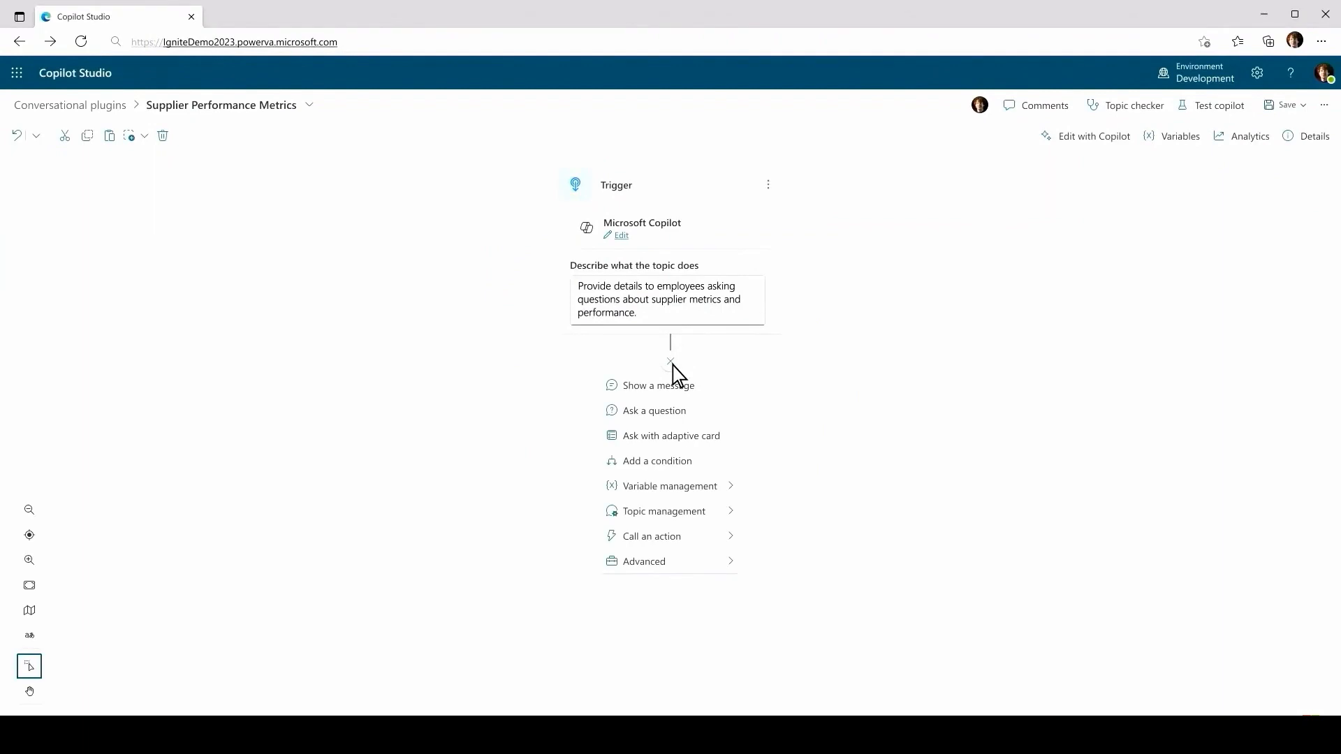
mouse_move(707, 571)
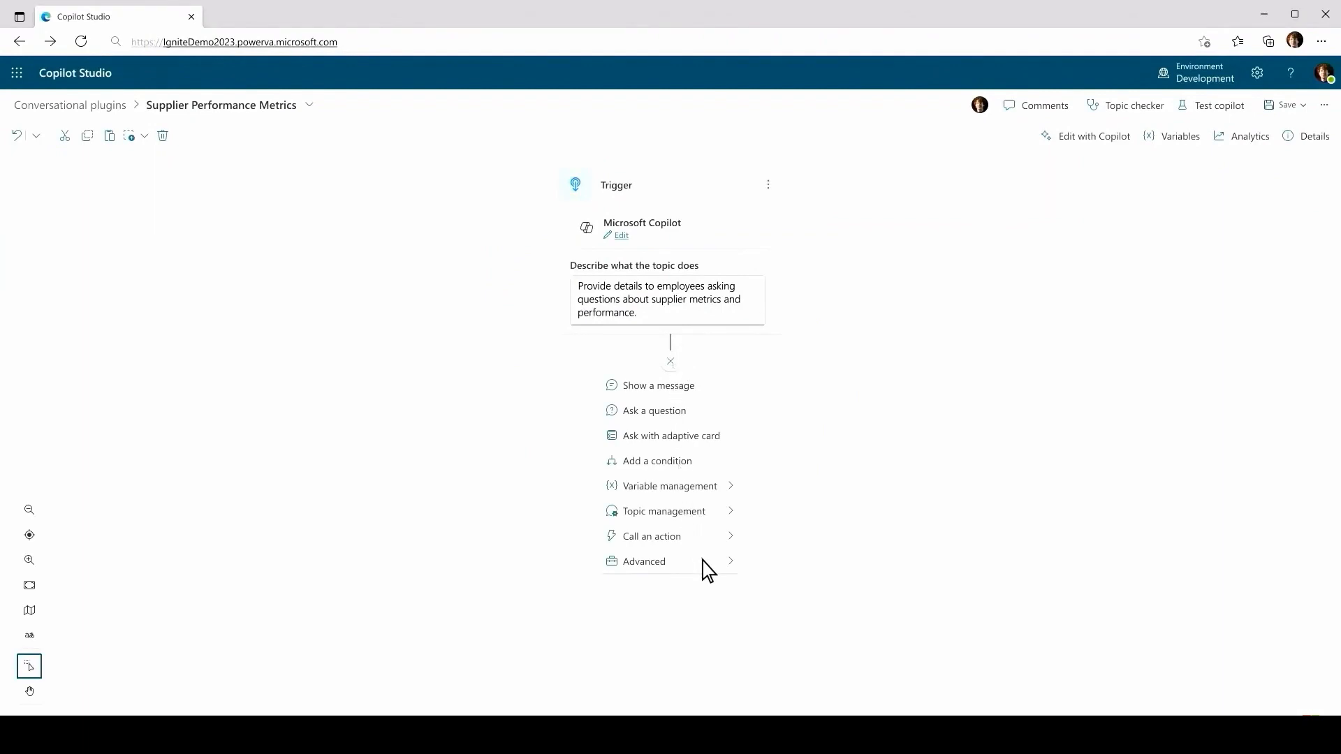
click(644, 562)
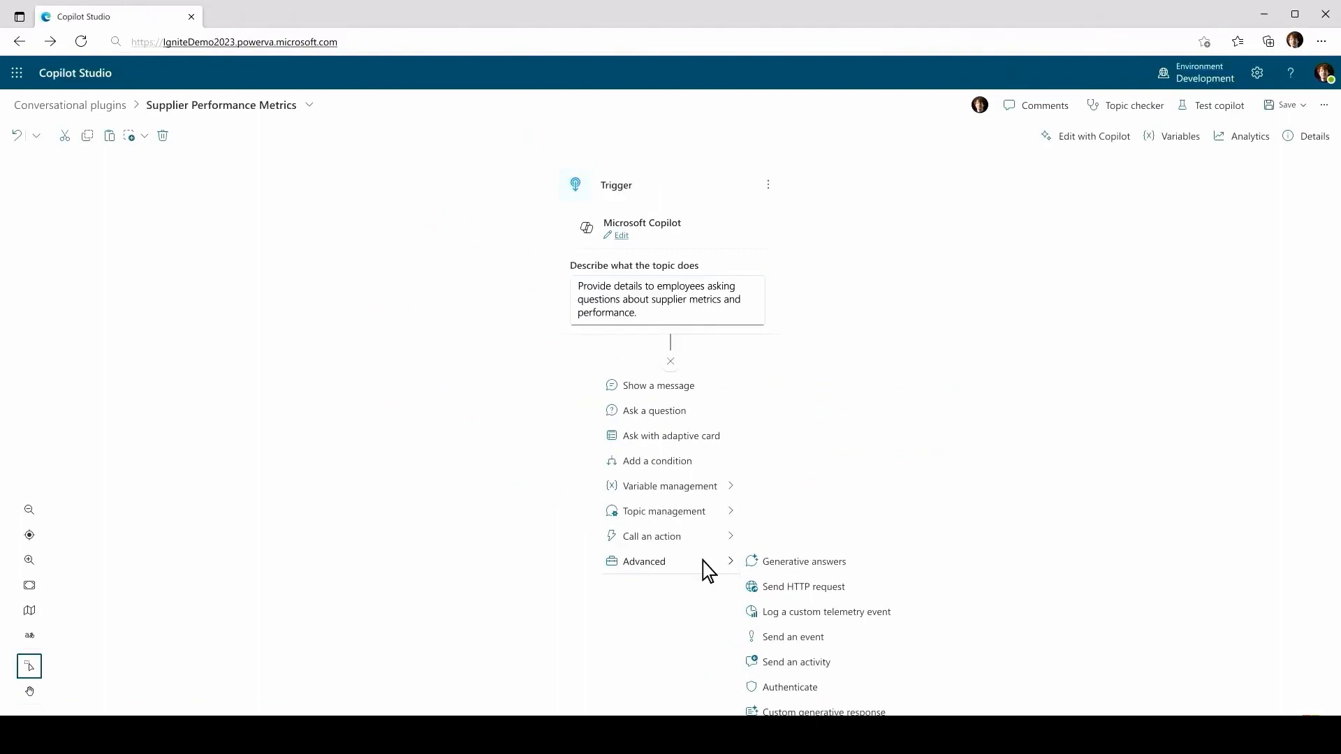
mouse_move(855, 573)
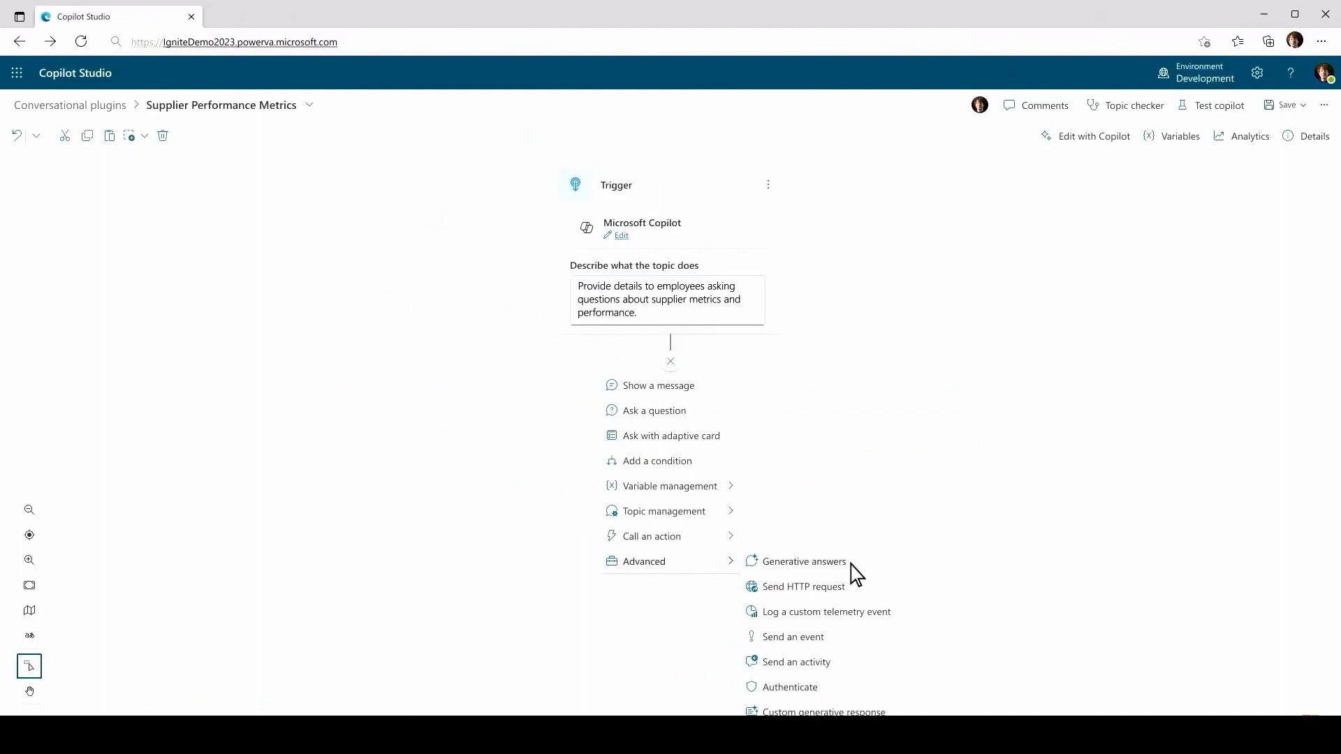
click(804, 561)
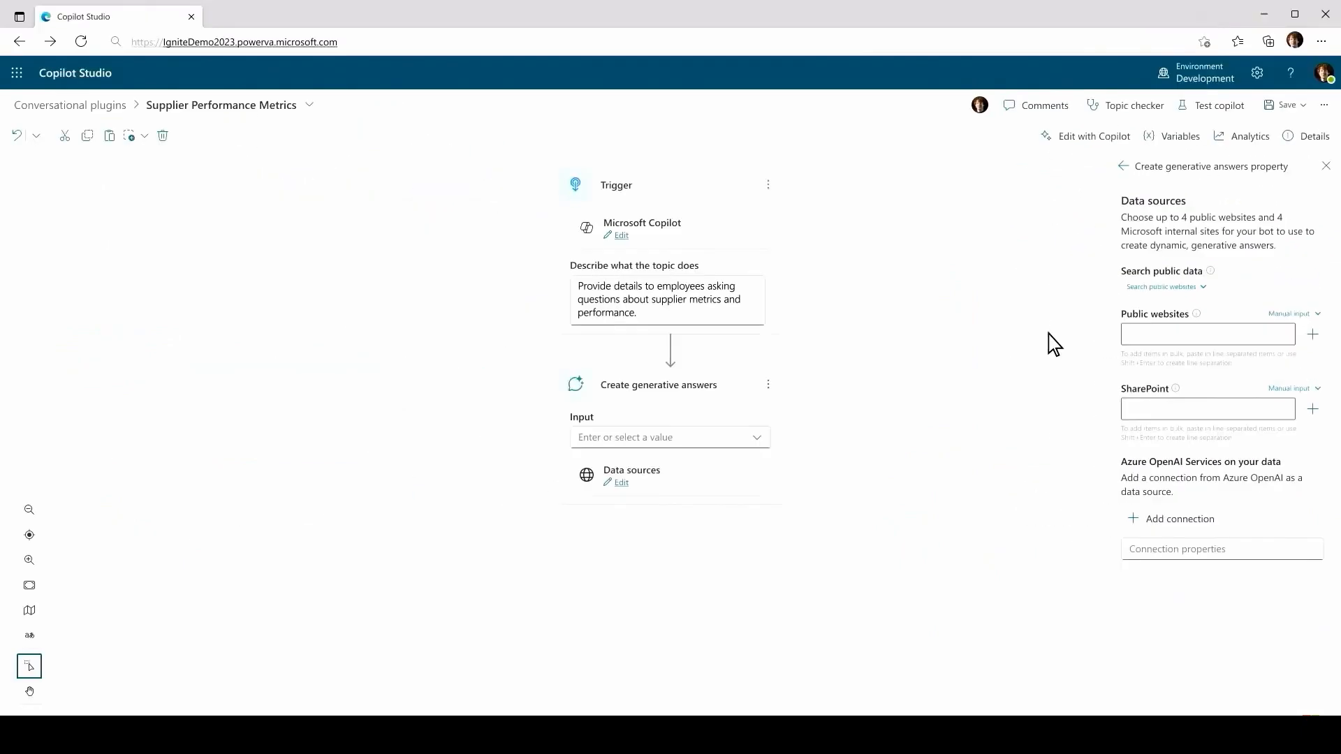
mouse_move(1256, 419)
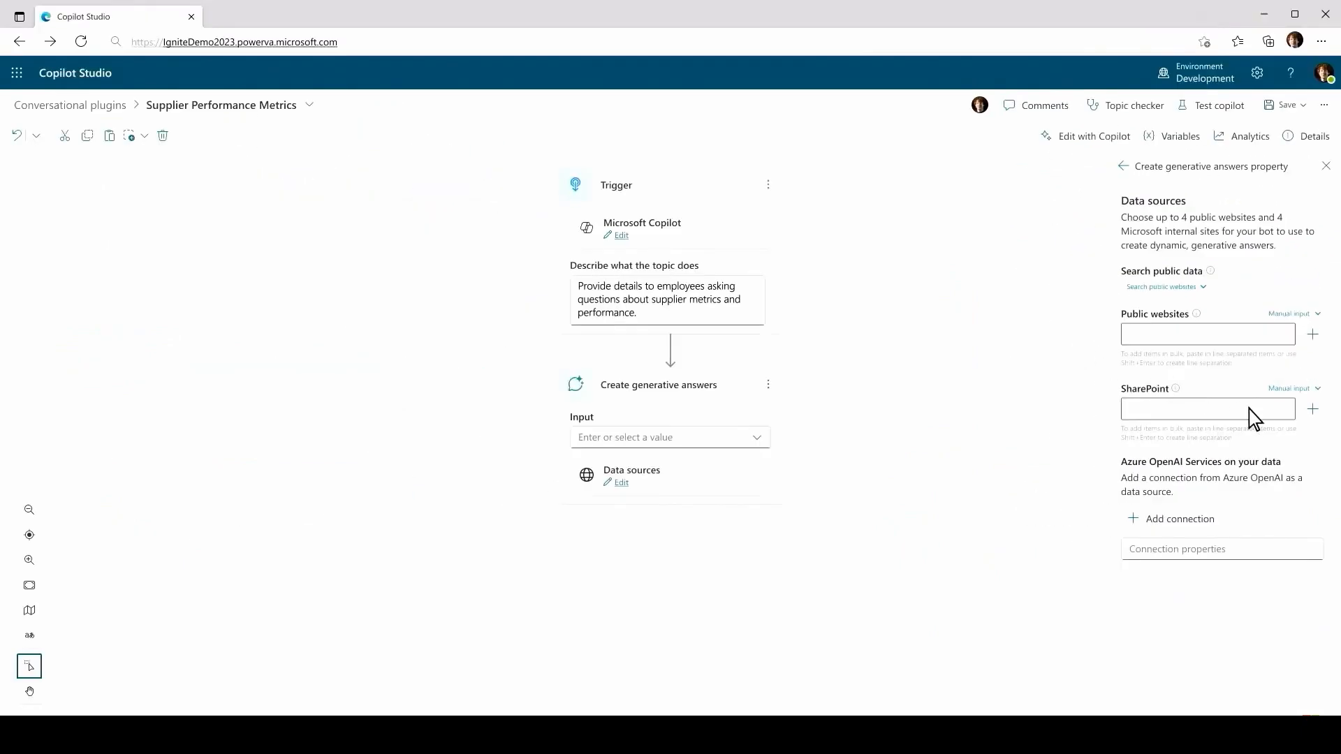
text(https://contoso.sharepoint.com/SupplierMetrics)
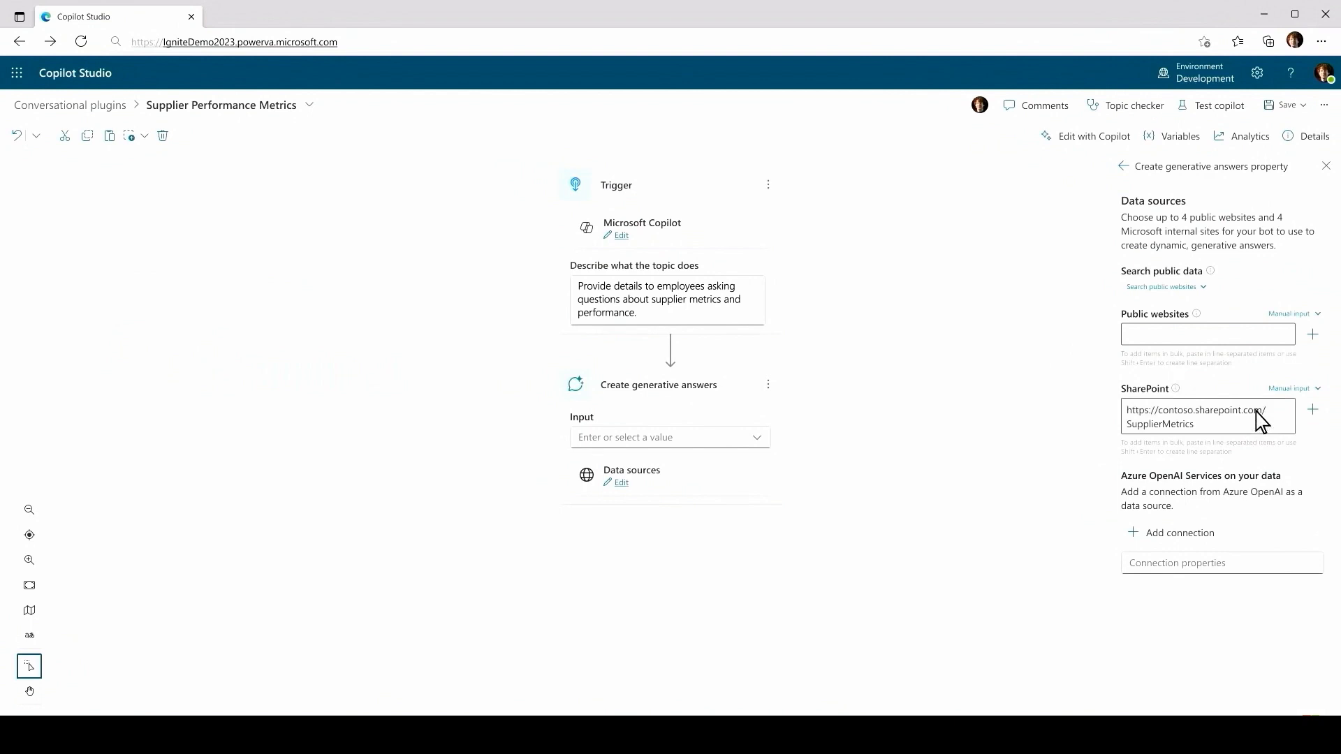
mouse_move(1315, 419)
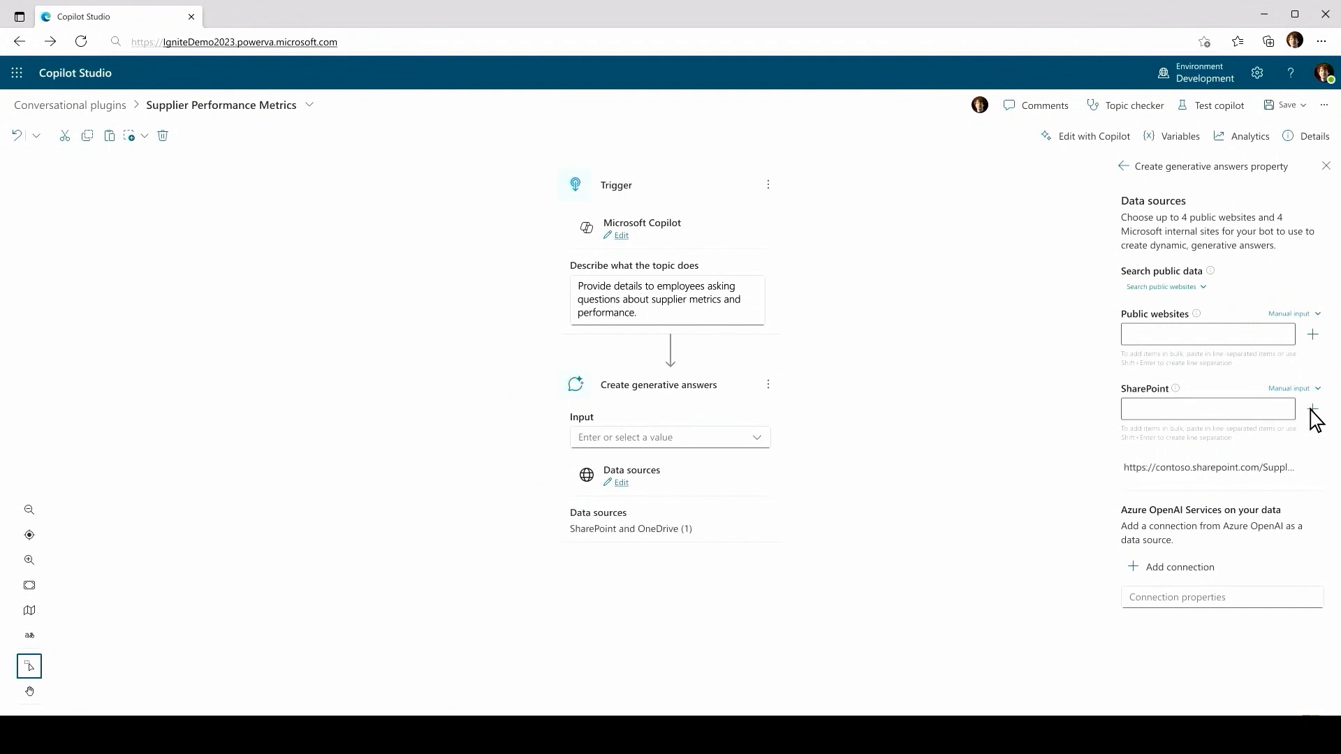
mouse_move(1204, 475)
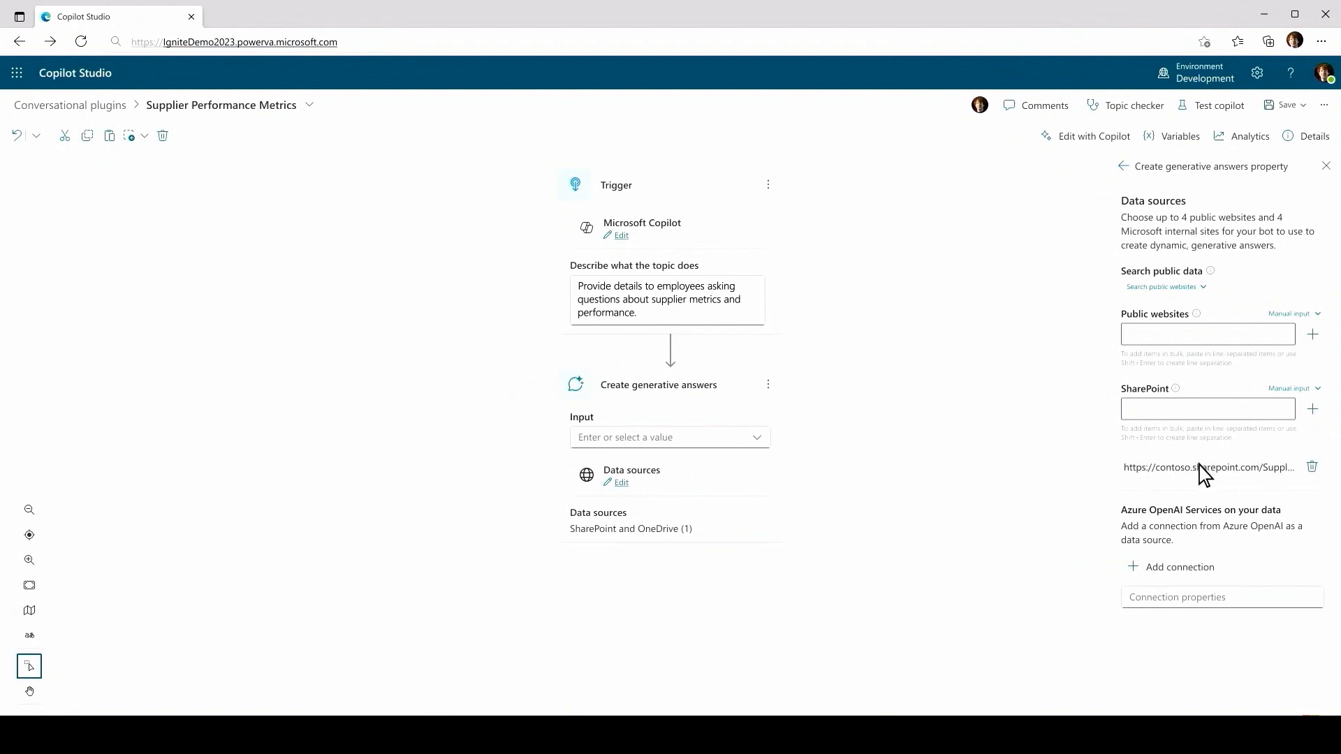
click(1202, 467)
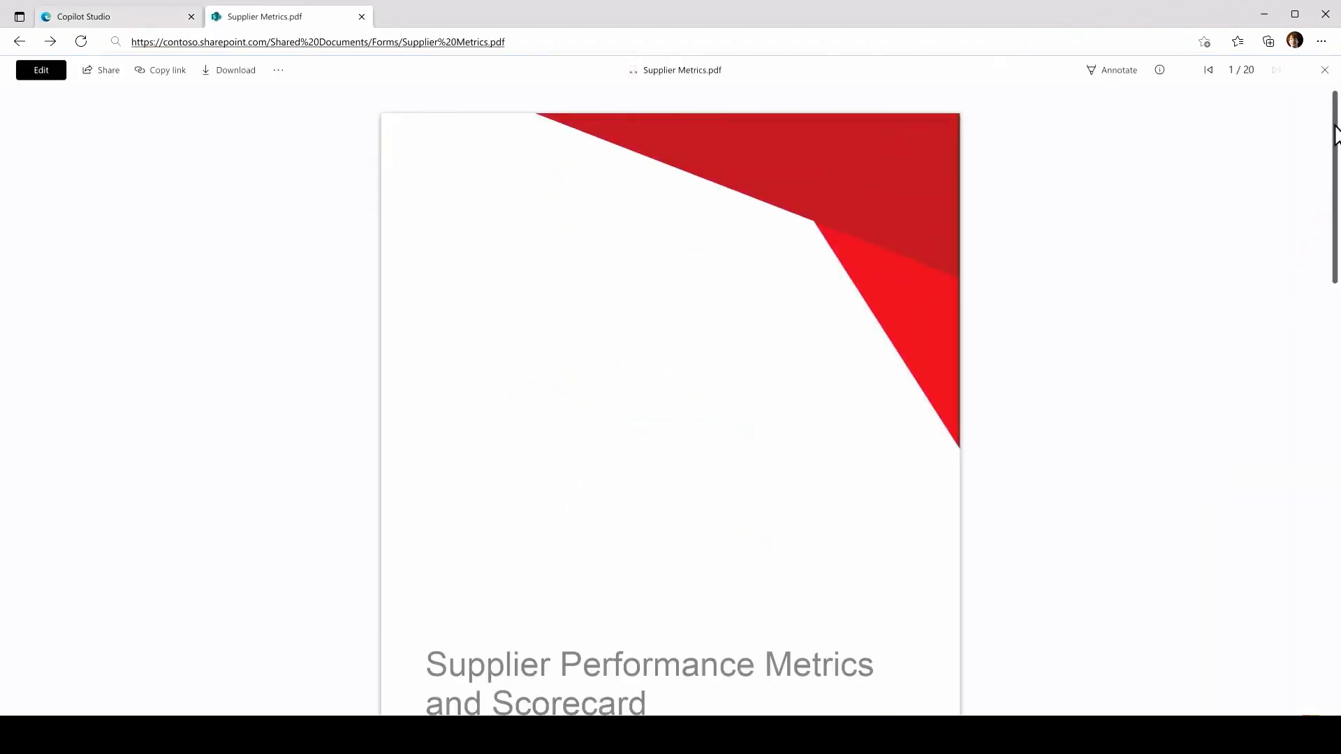
- Scroll through the Supplier Metrics PDF to the price variation example, then close it
scroll(down, 3)
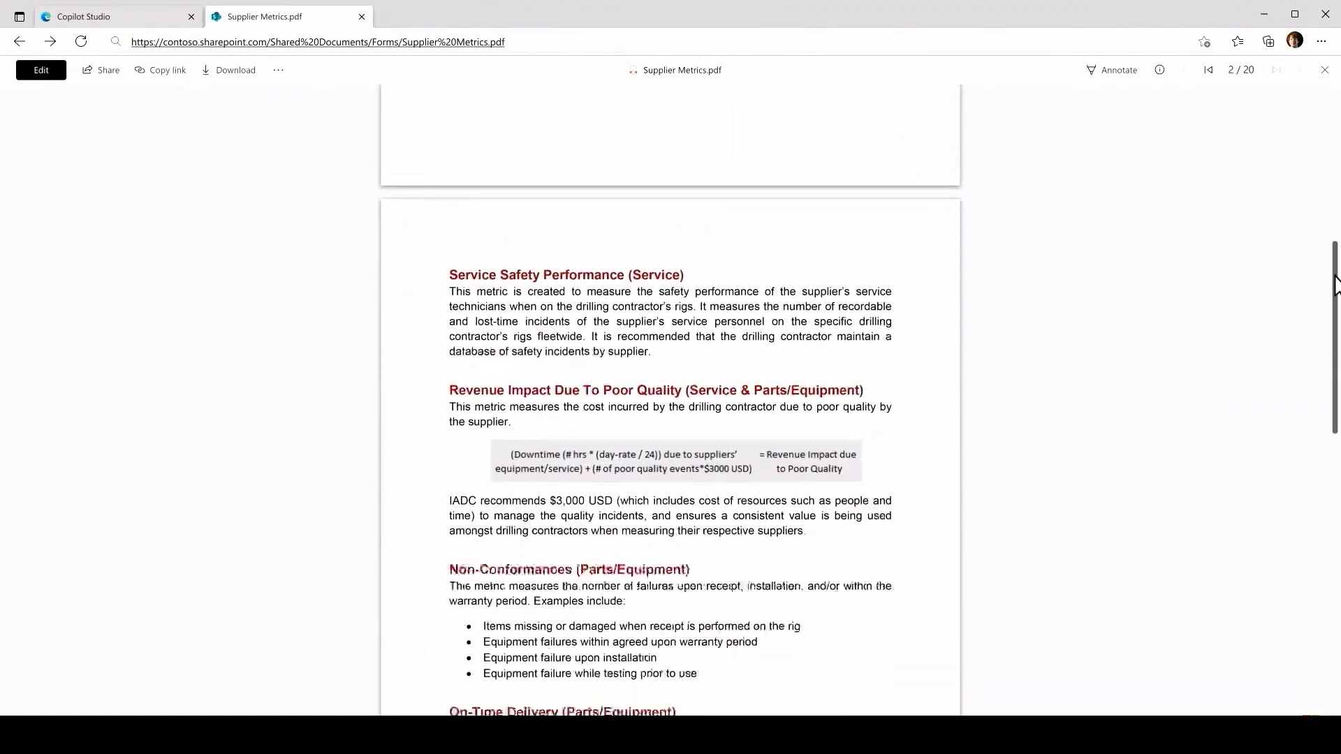
scroll(down, 3)
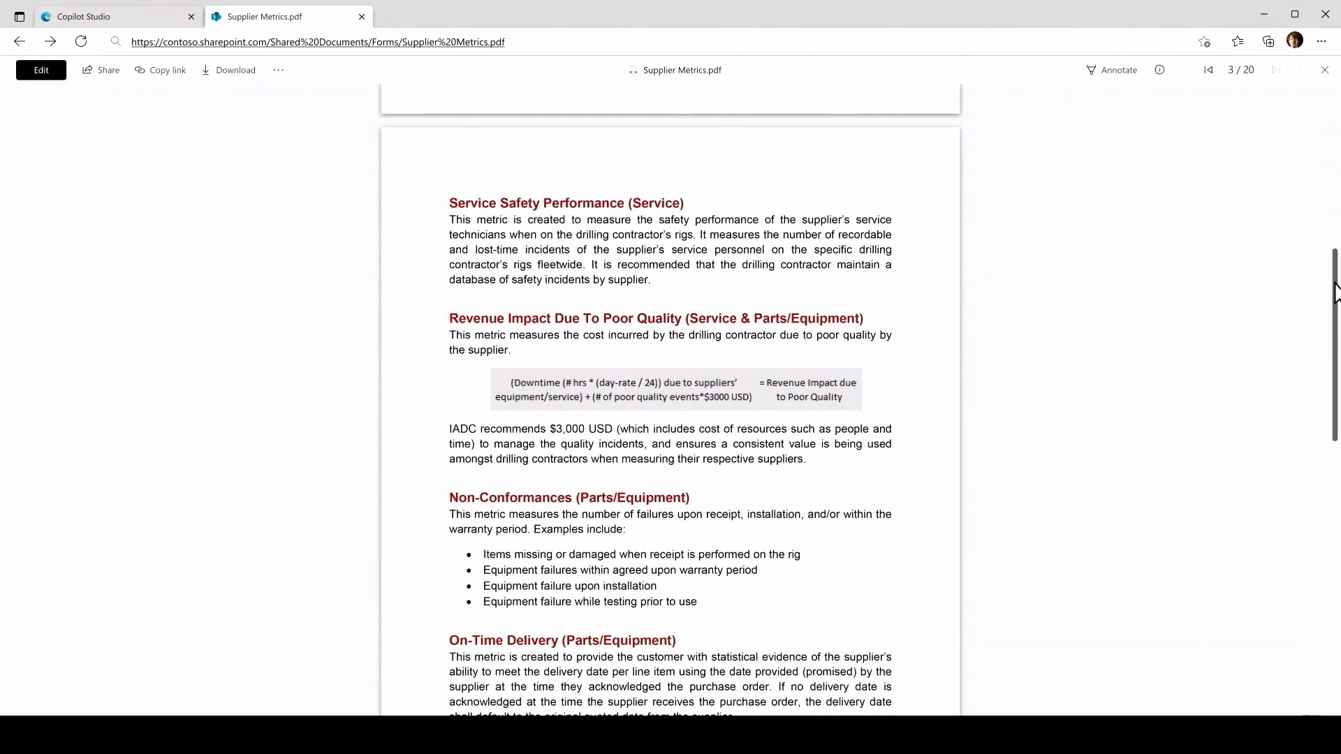
scroll(down, 3)
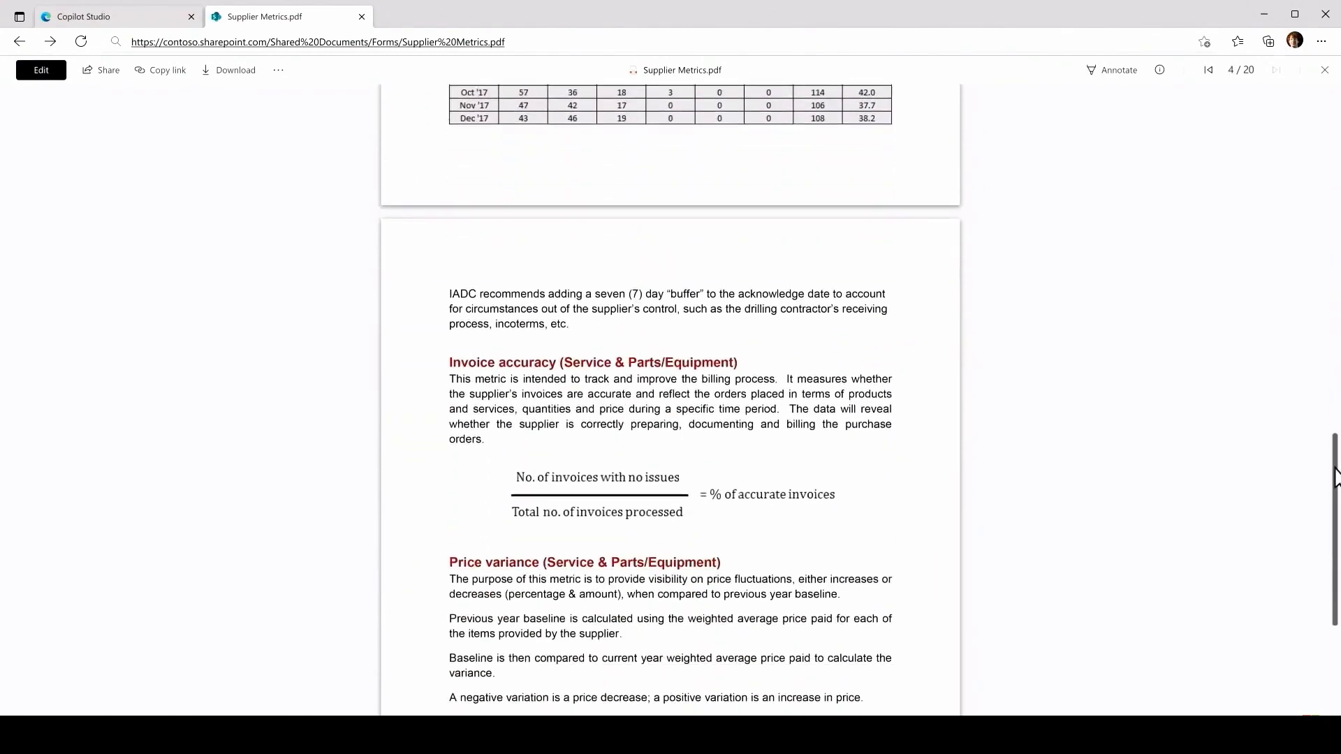
scroll(down, 3)
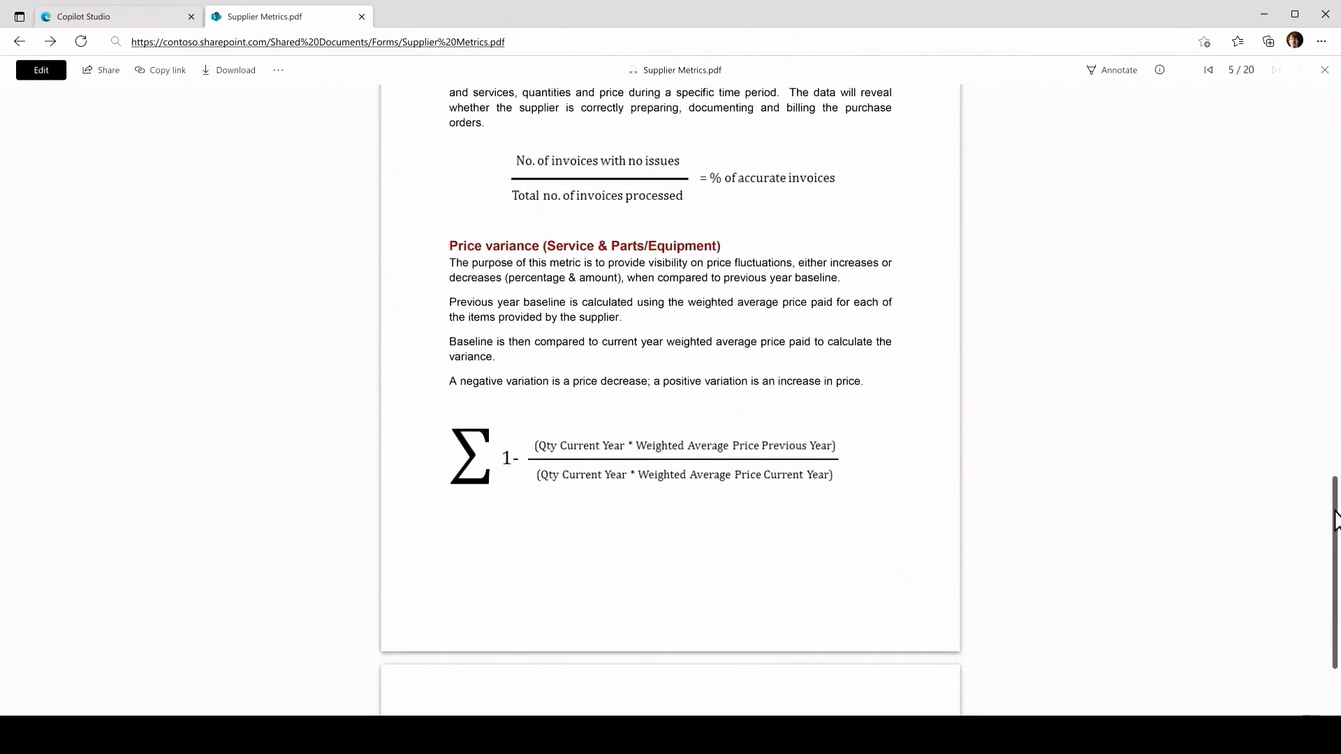
scroll(down, 3)
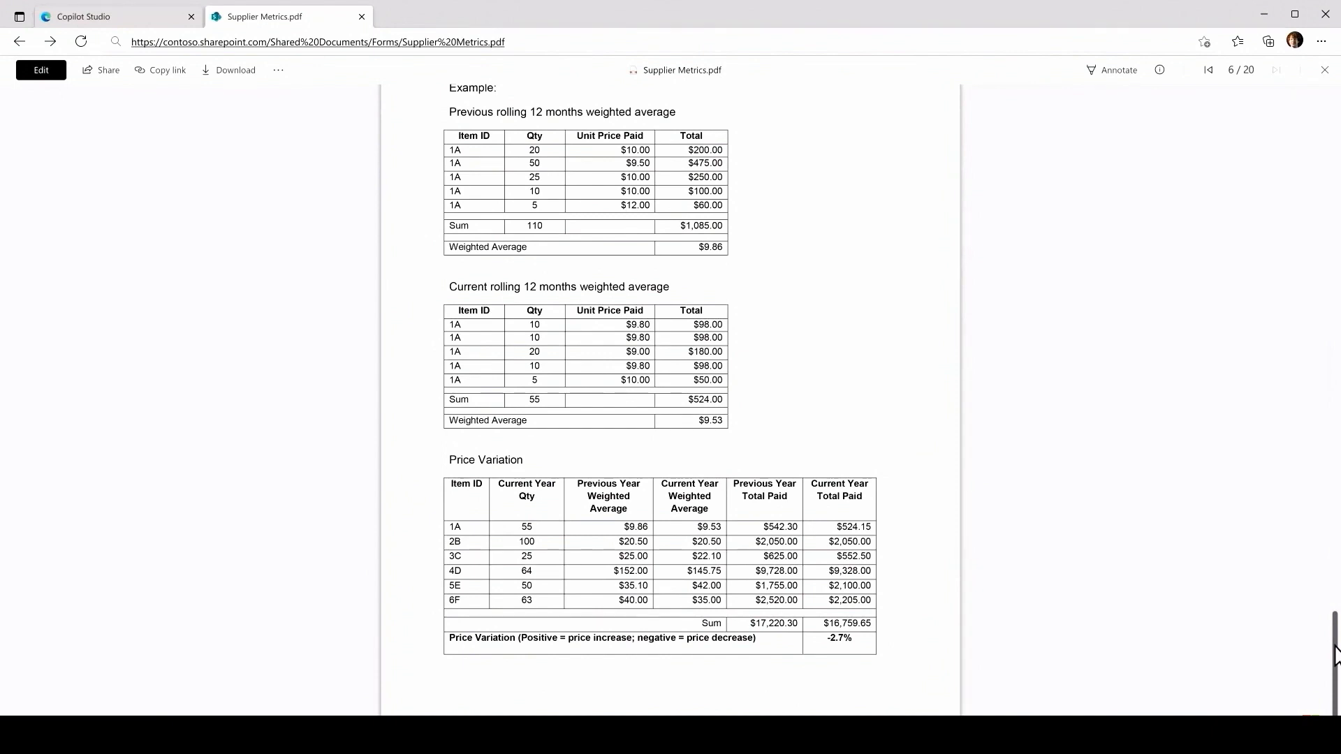
click(361, 16)
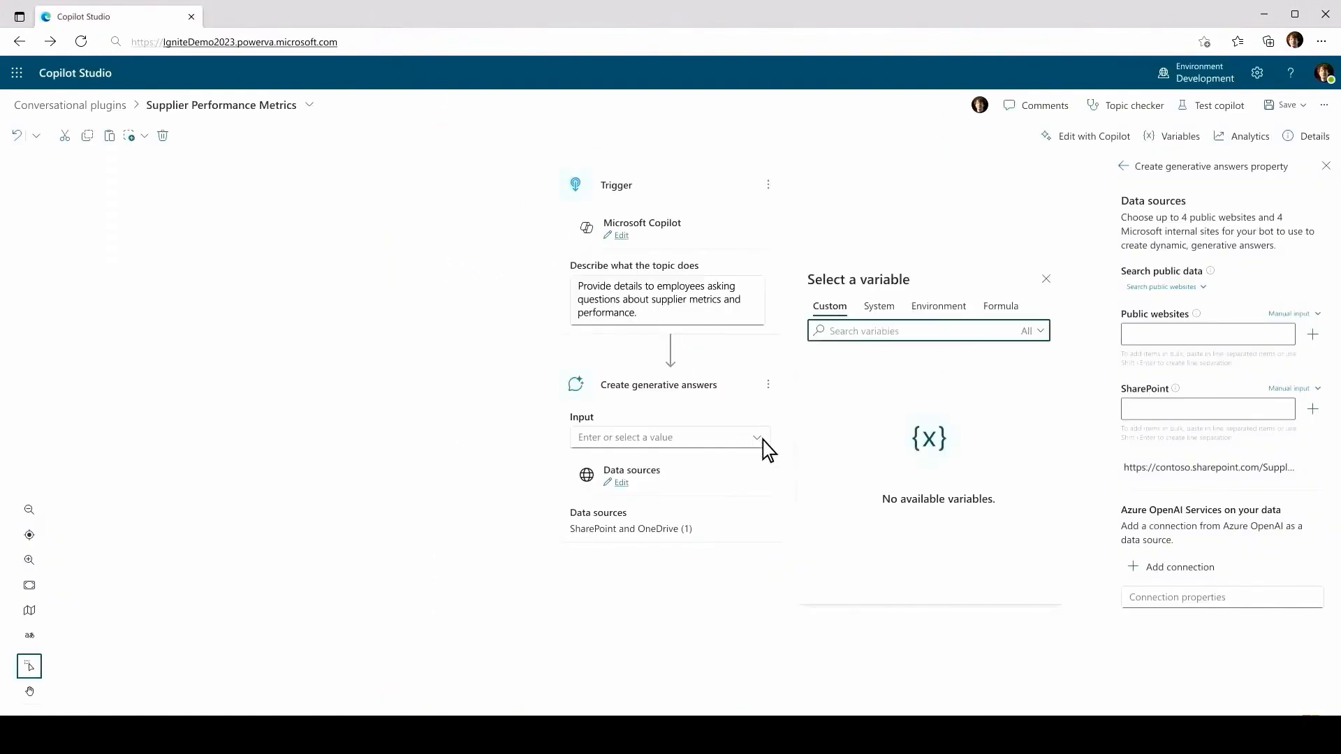
- Set the generative answers input to the system variable Activity.Text
click(879, 306)
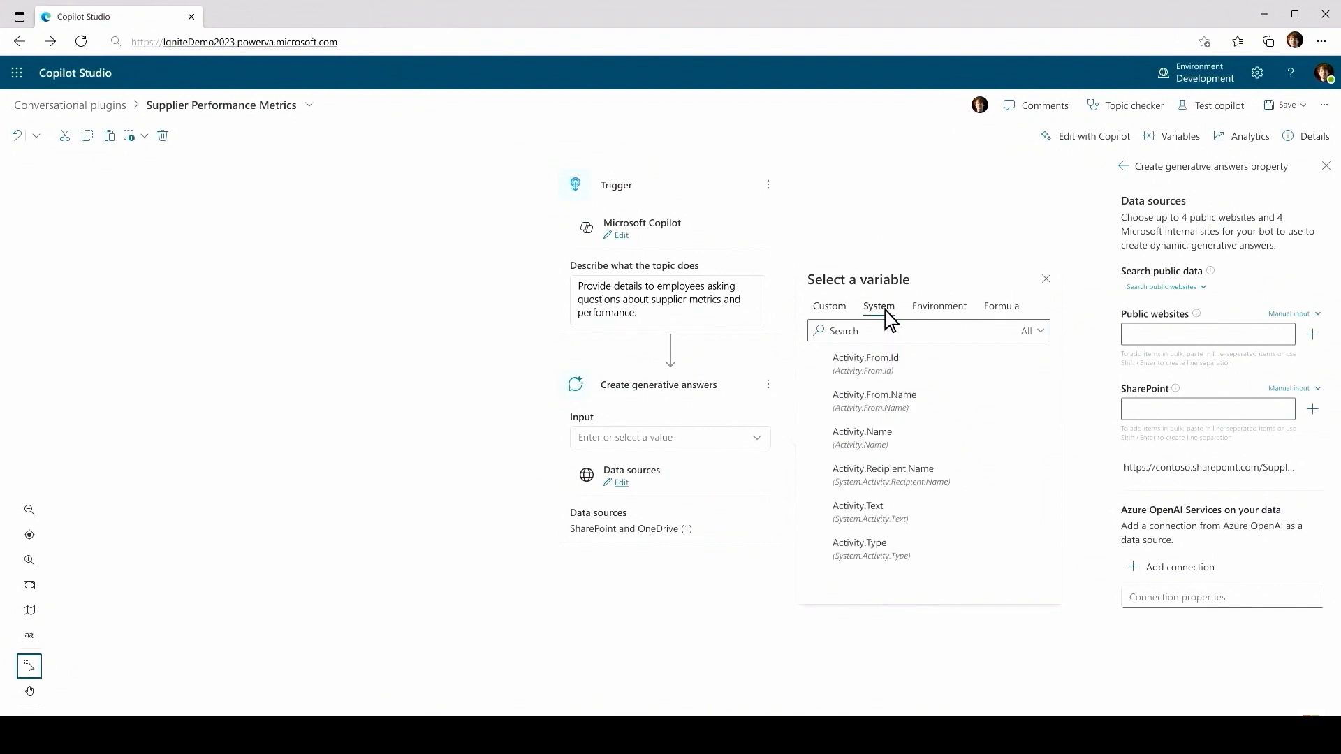
click(857, 506)
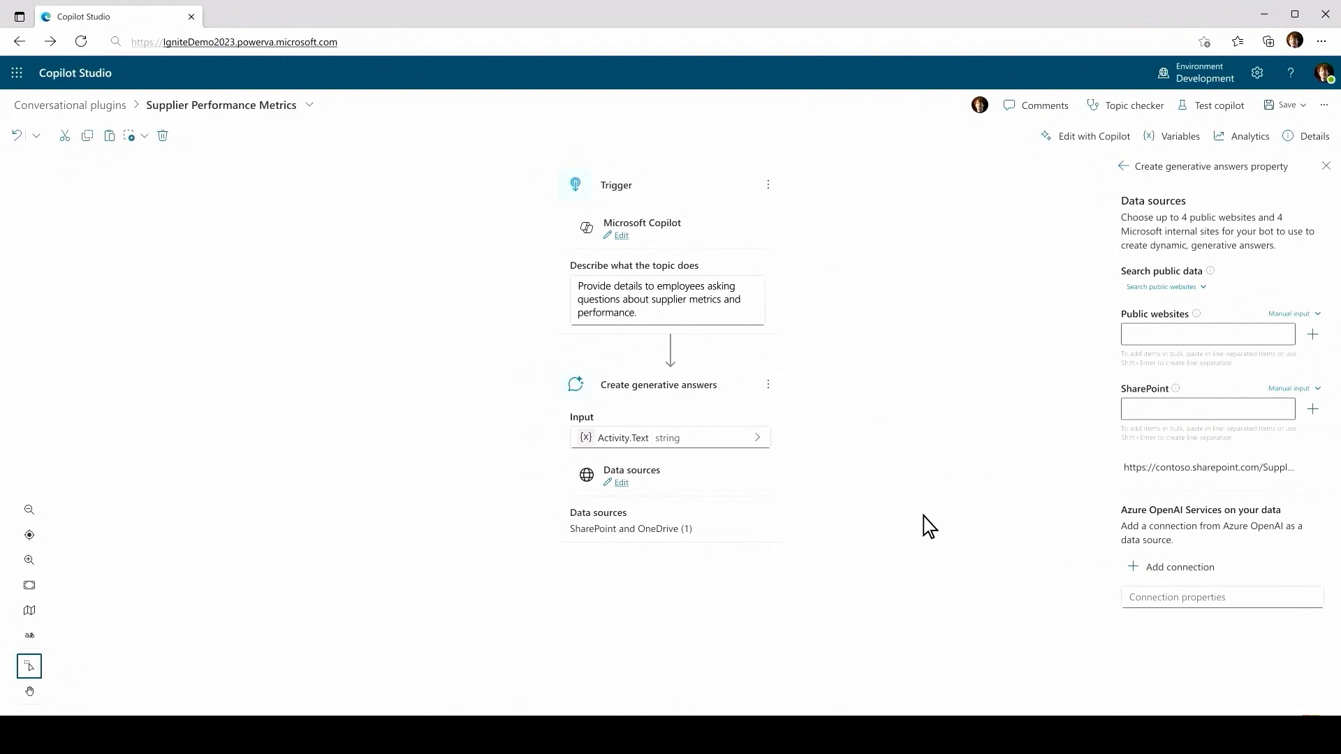
mouse_move(940, 512)
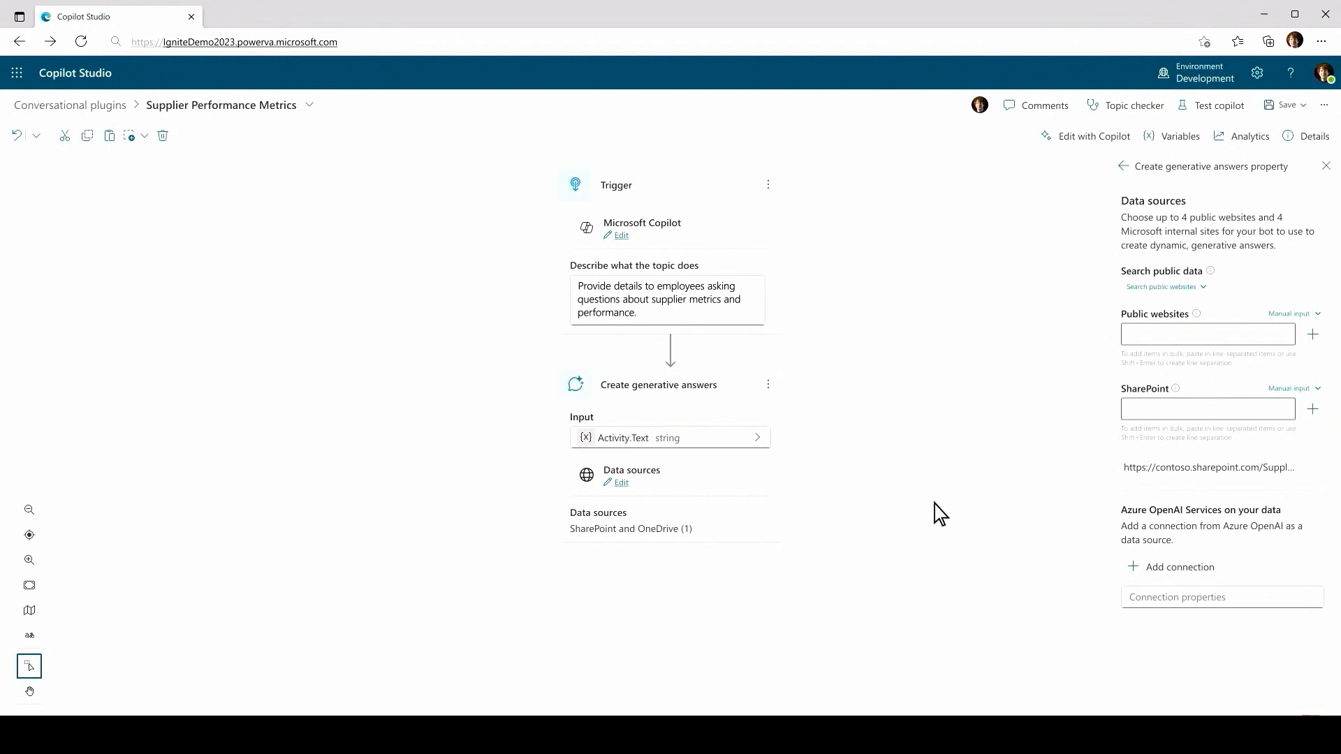
- Save the Supplier Performance Metrics topic and publish it to Microsoft Copilot
click(1283, 104)
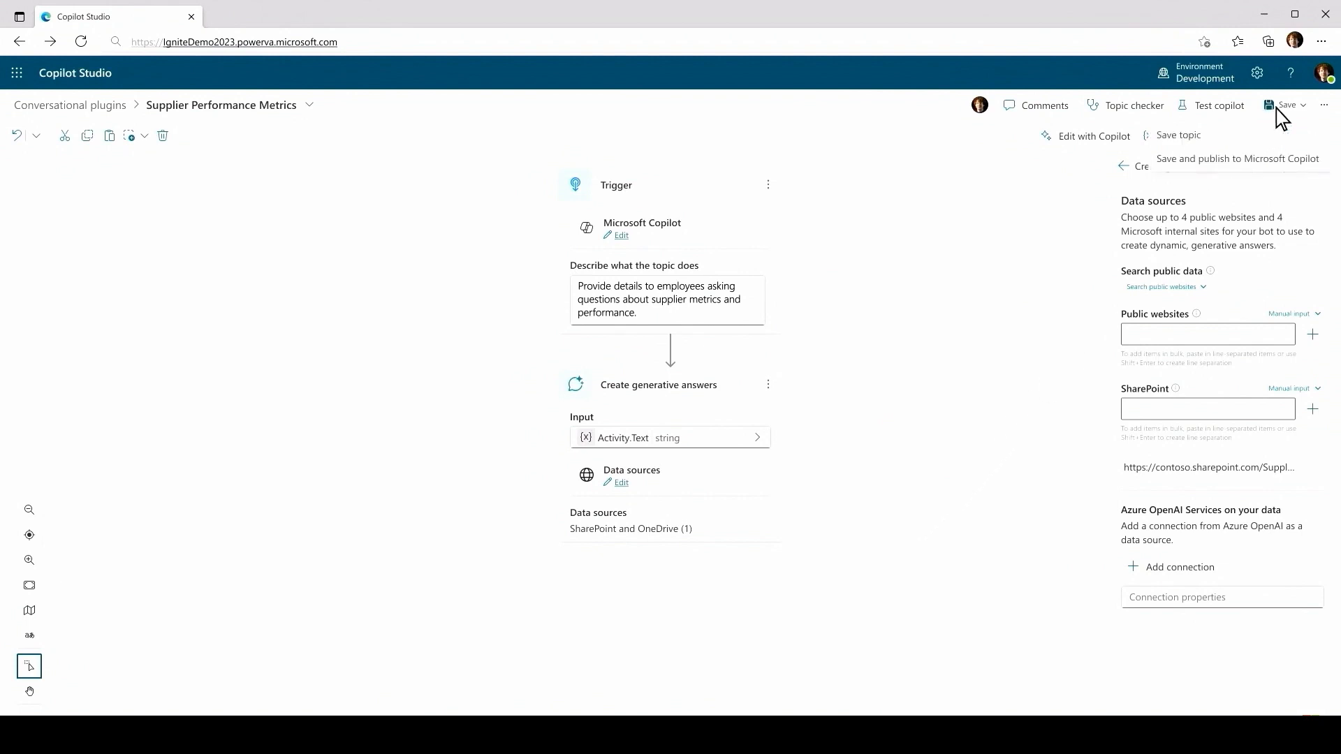
mouse_move(1298, 172)
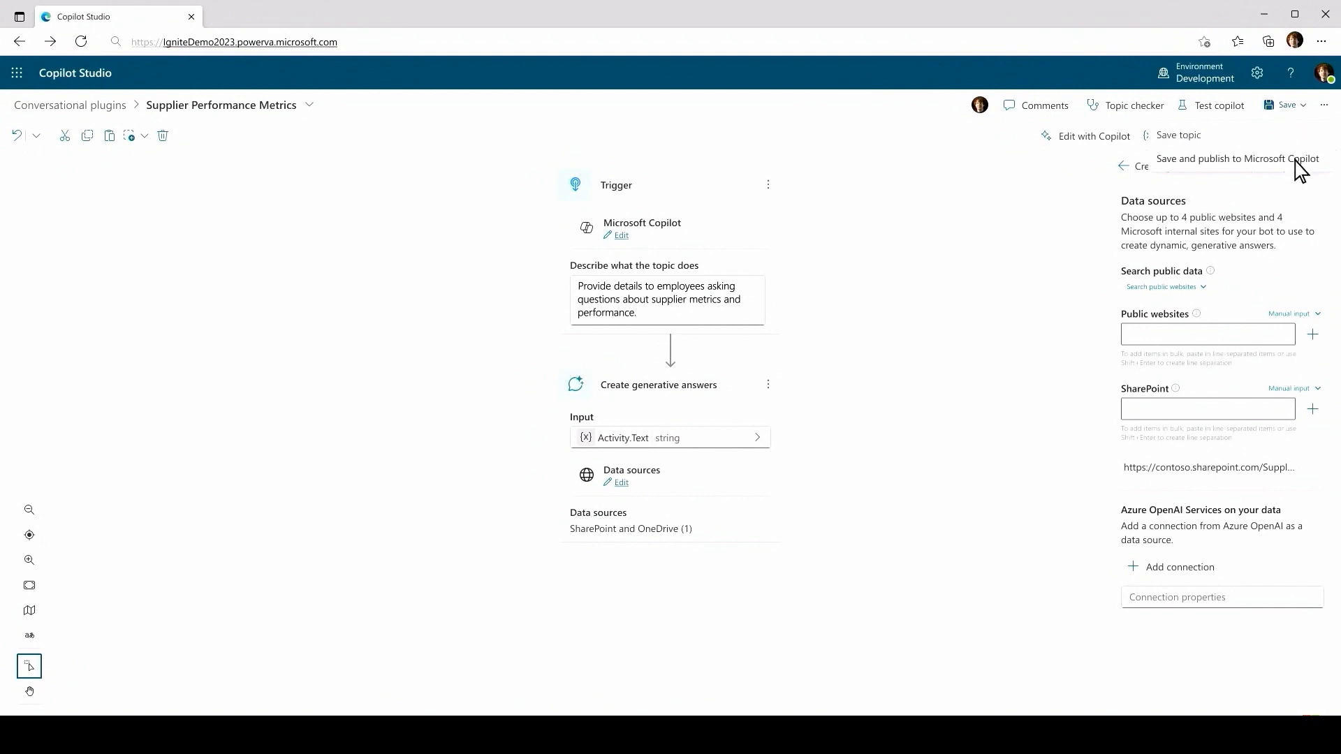
click(1235, 160)
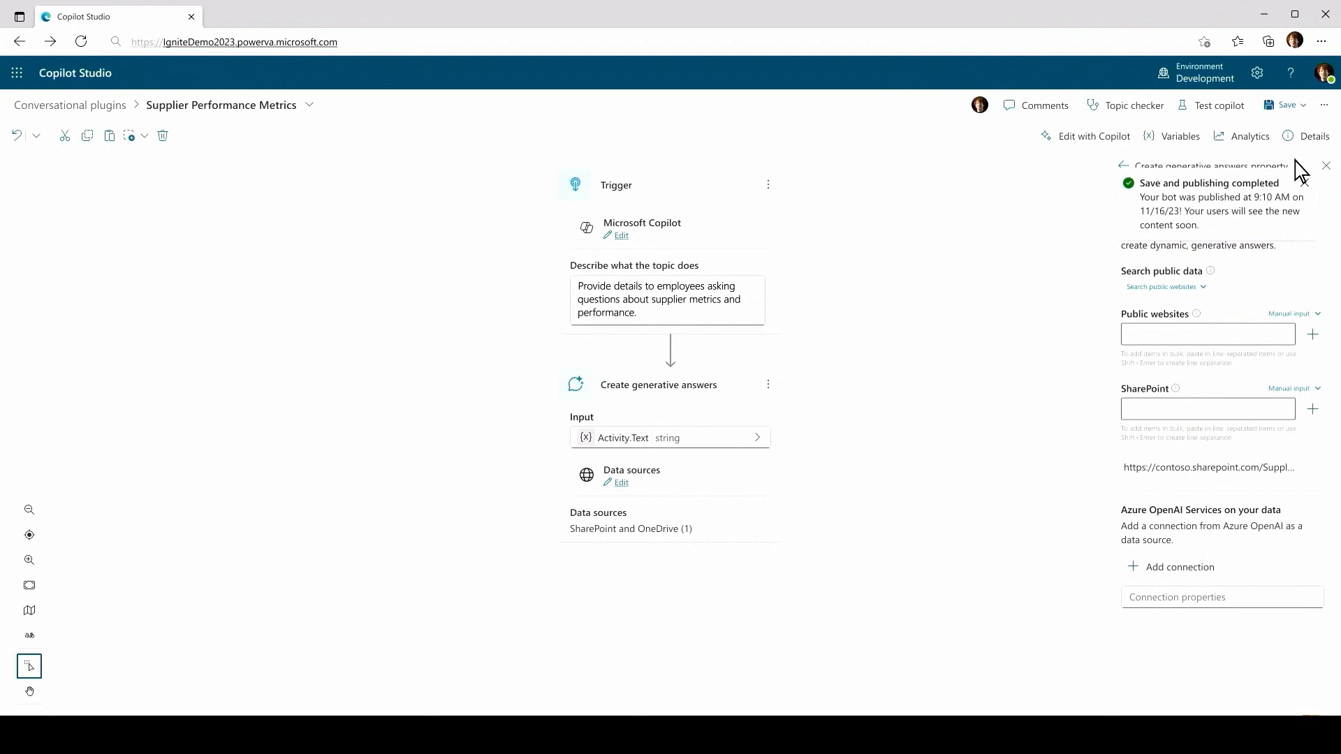
mouse_move(965, 574)
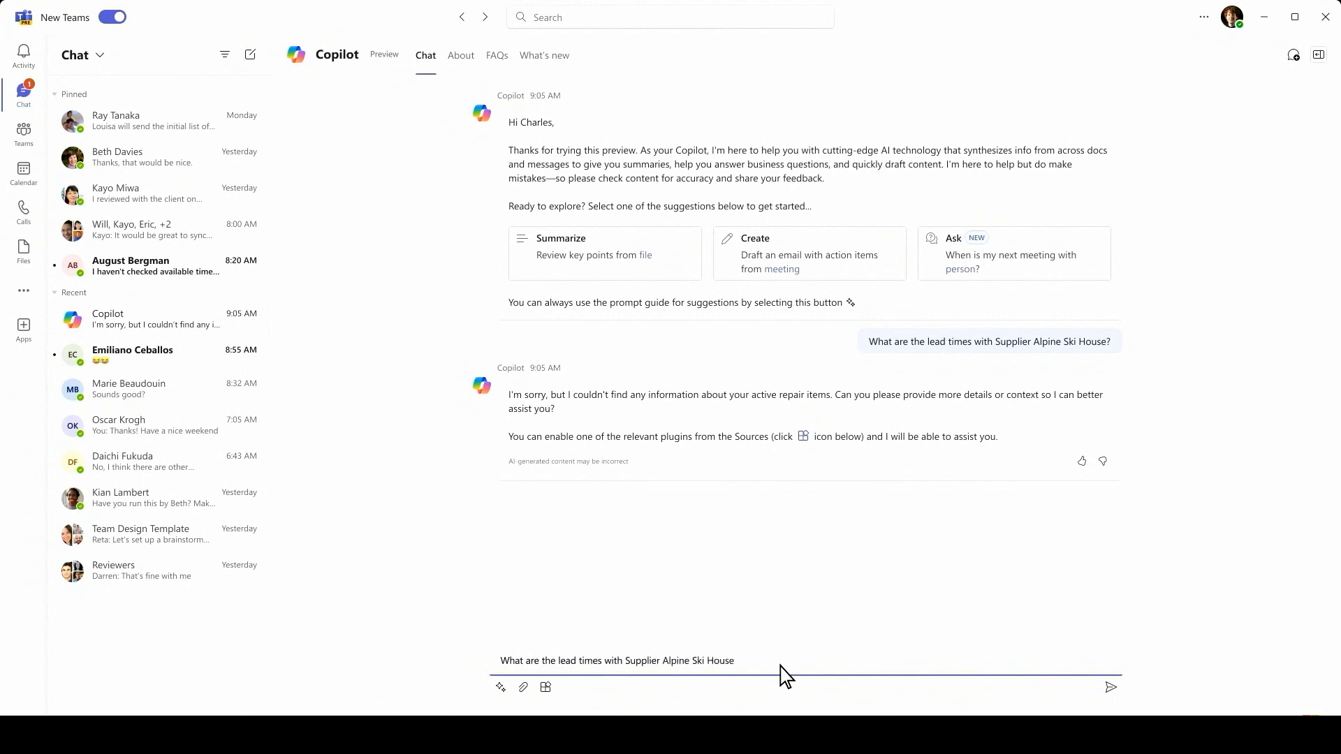
- Get Copilot's 10-day Alpine Ski House lead-time answer, then reopen Copilot Studio from Plugins
click(1109, 687)
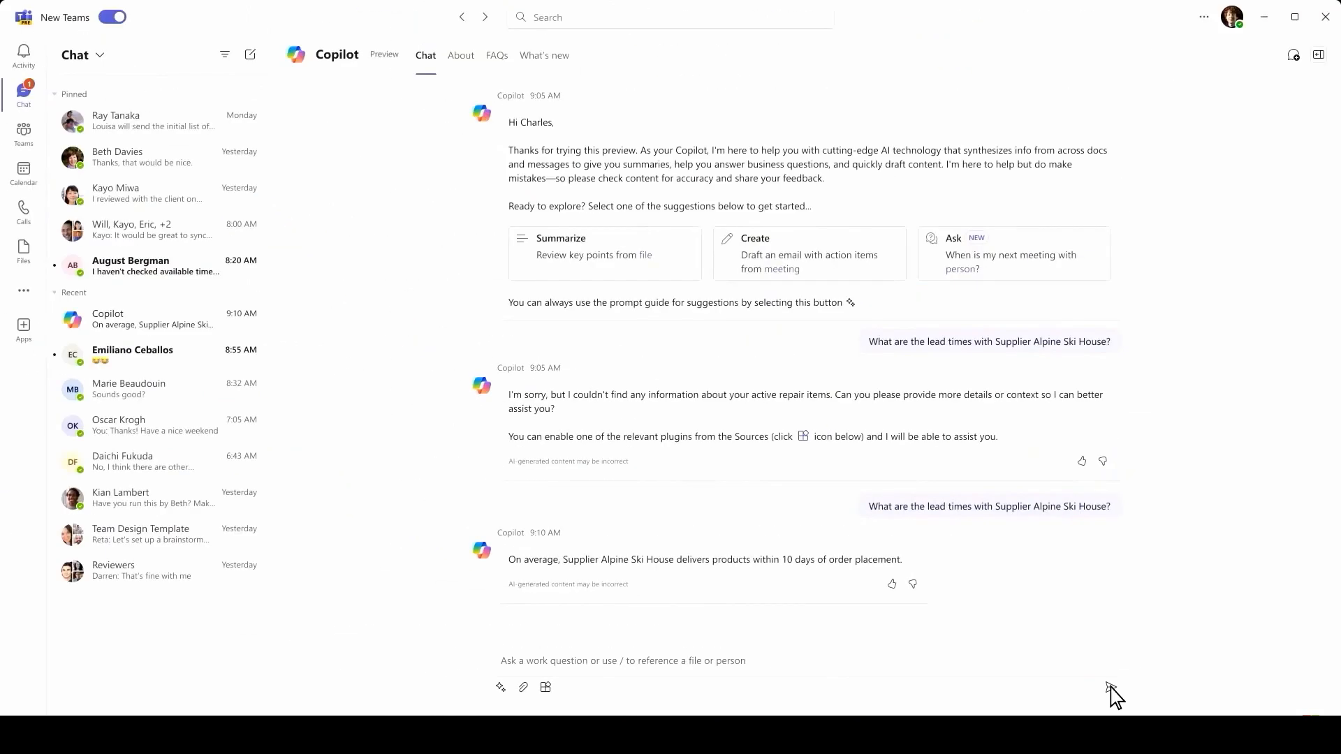
click(544, 687)
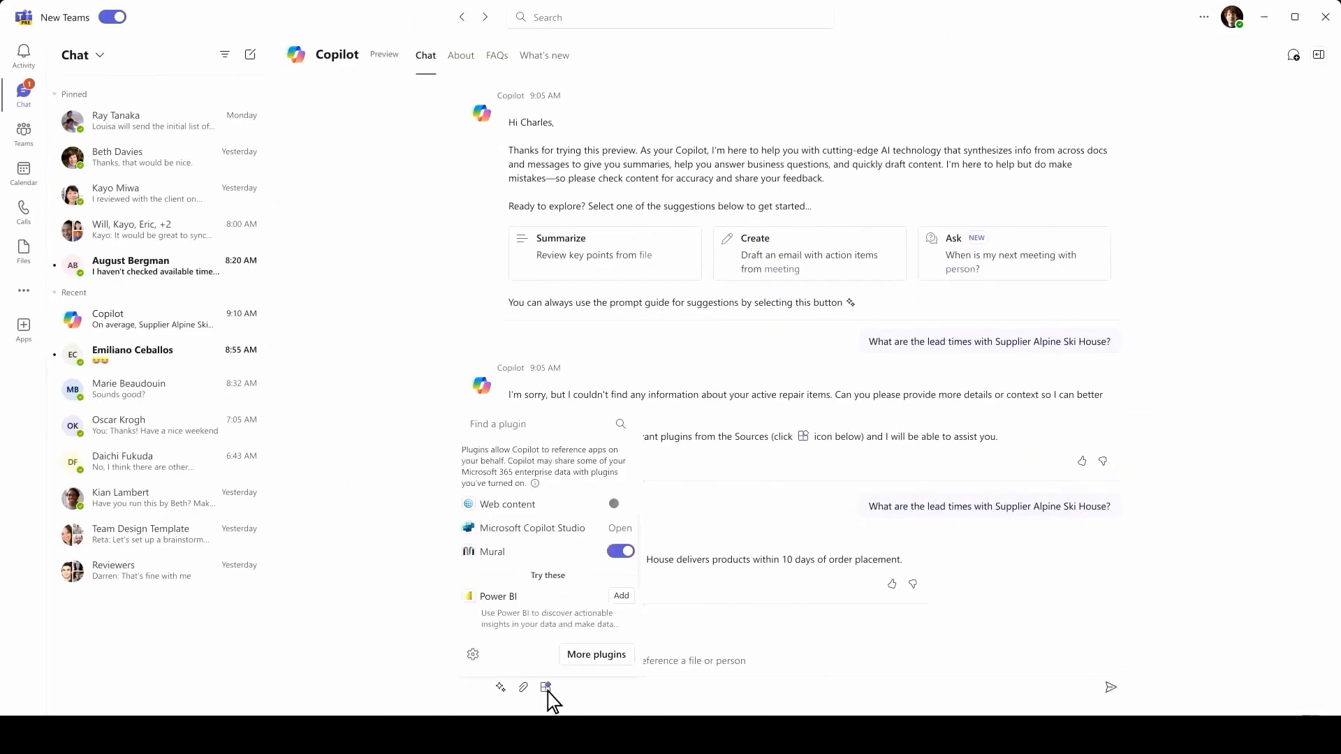
click(619, 528)
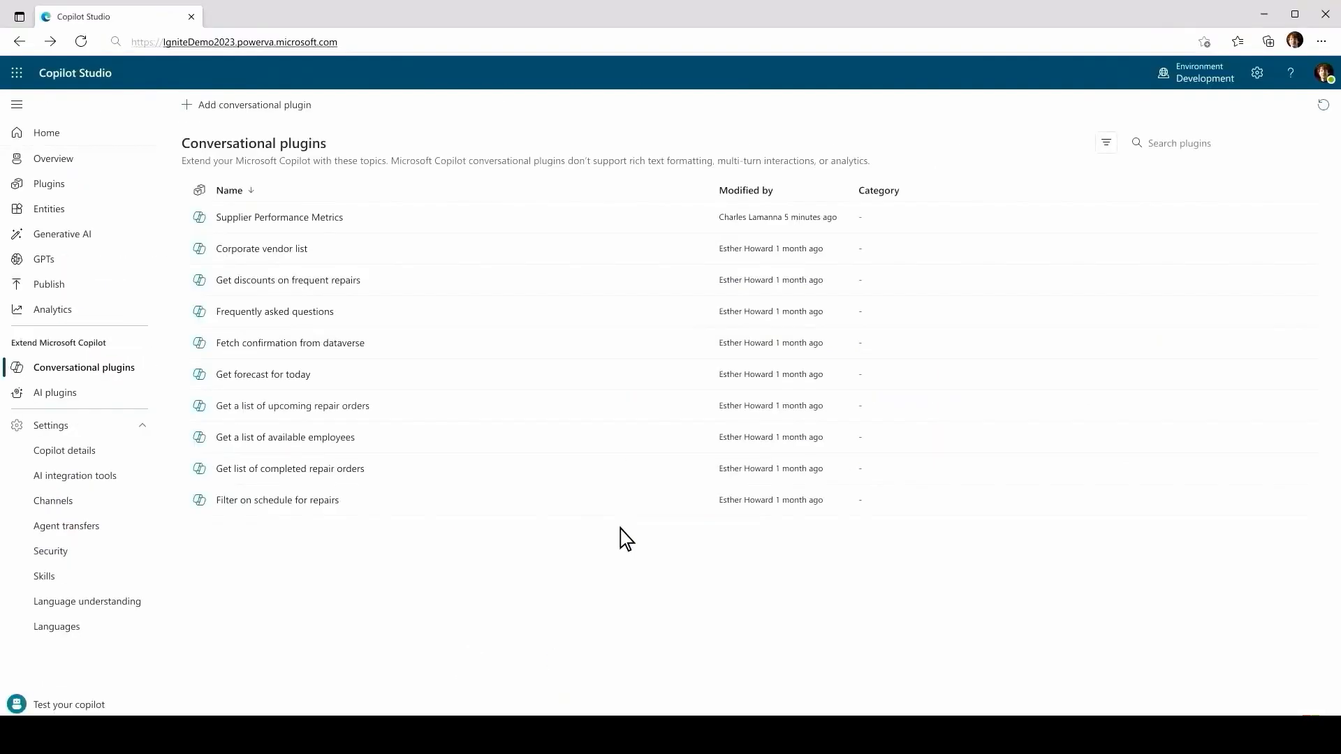
mouse_move(599, 511)
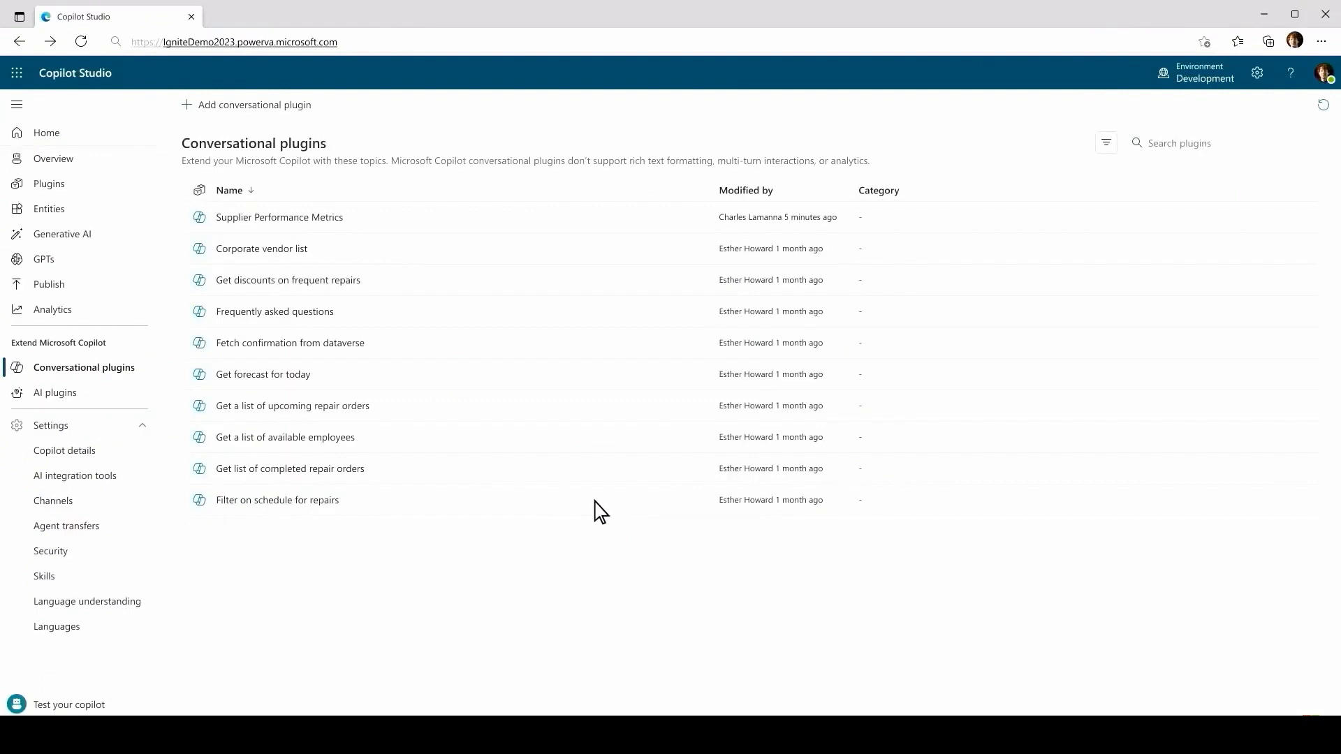
mouse_move(229, 115)
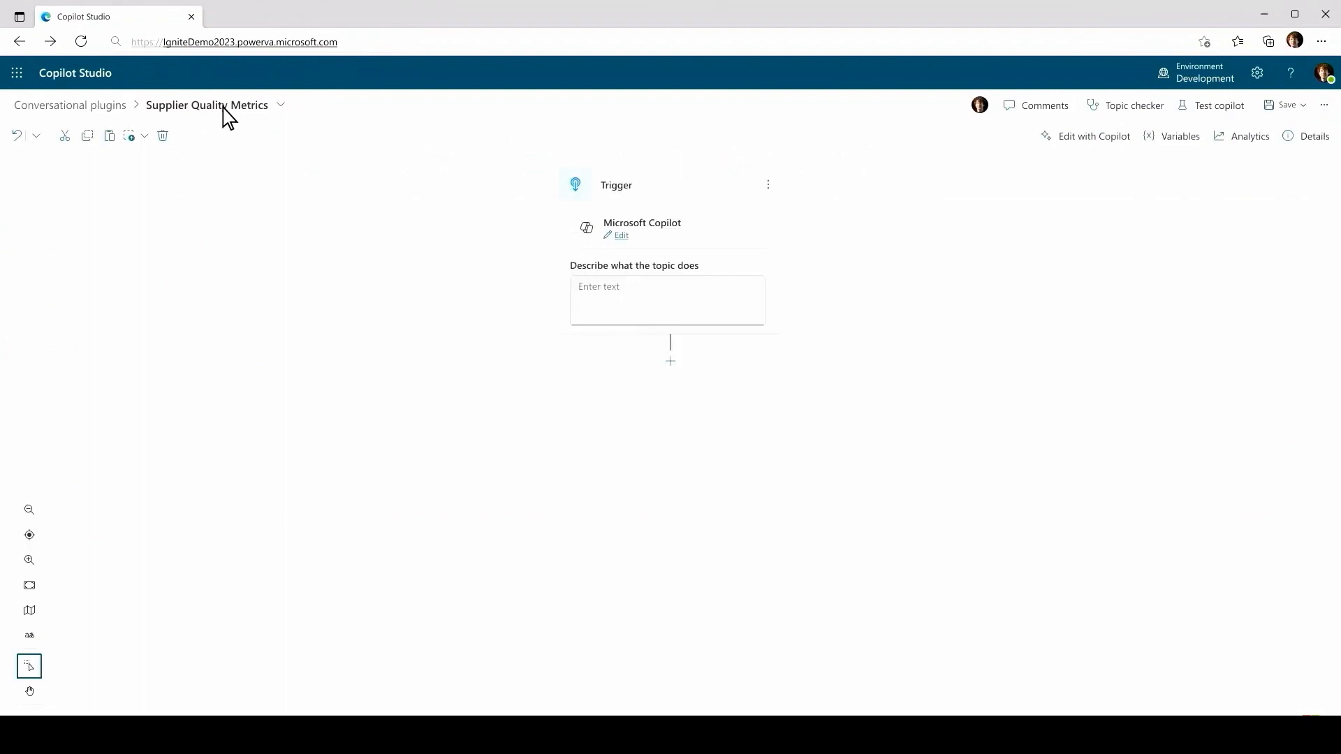
- Describe the Supplier Quality Metrics trigger and add a step below it
text(Provide details to employees asking questions about supplier metrics and performance.)
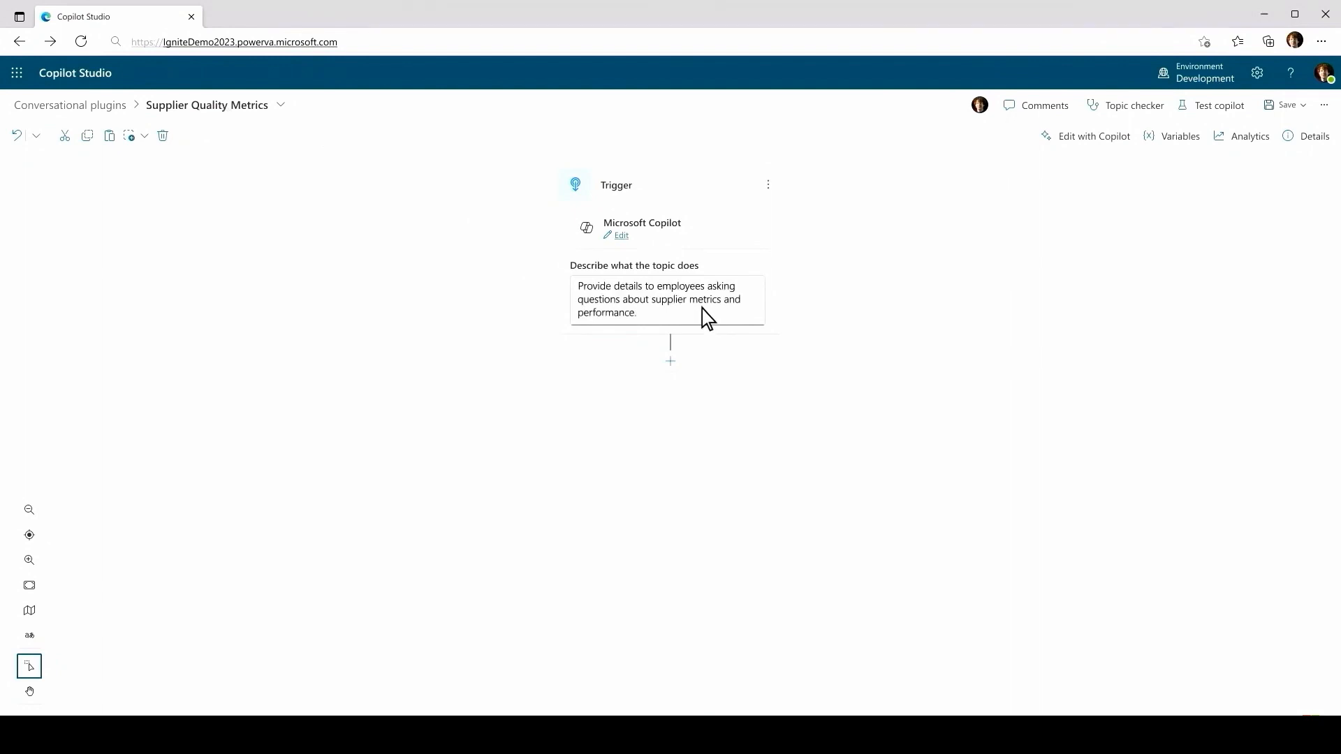
click(670, 360)
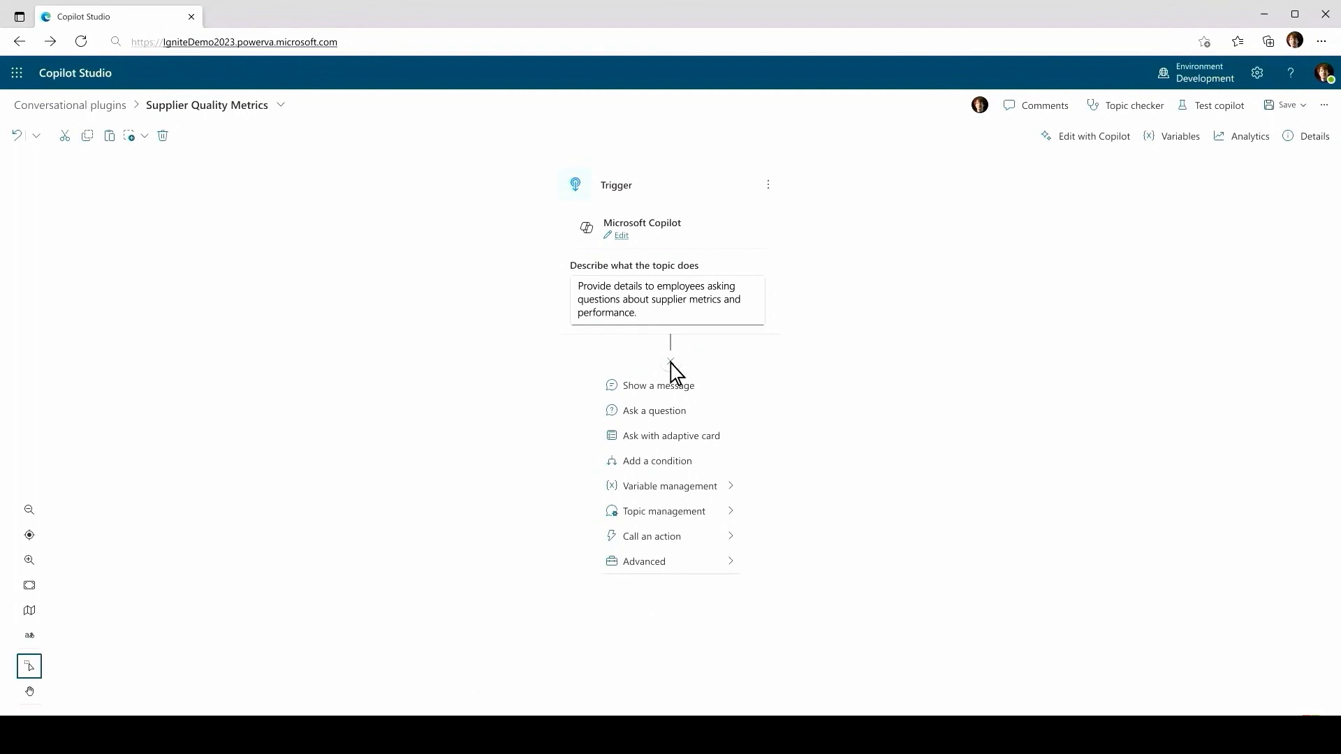
mouse_move(706, 542)
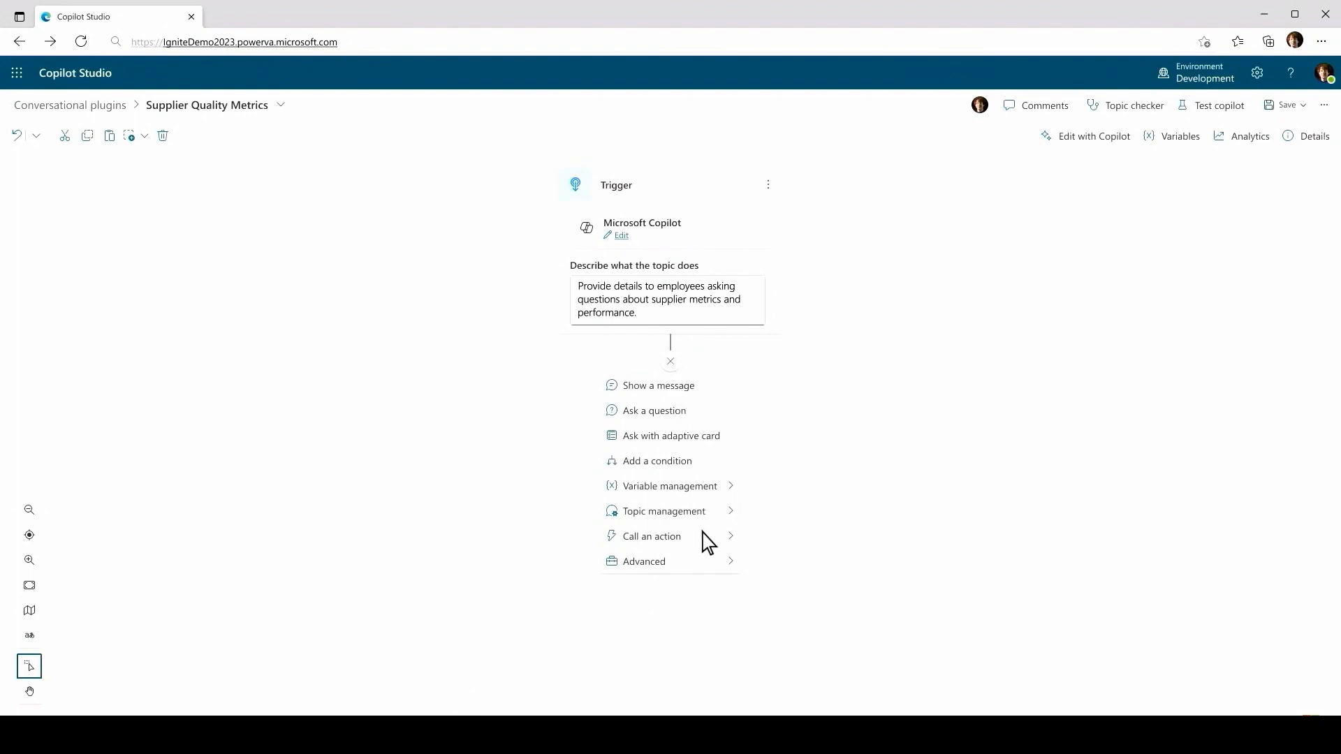
- Add the SAP Read table action and set its table to 'Supplier Performance Table'
click(651, 536)
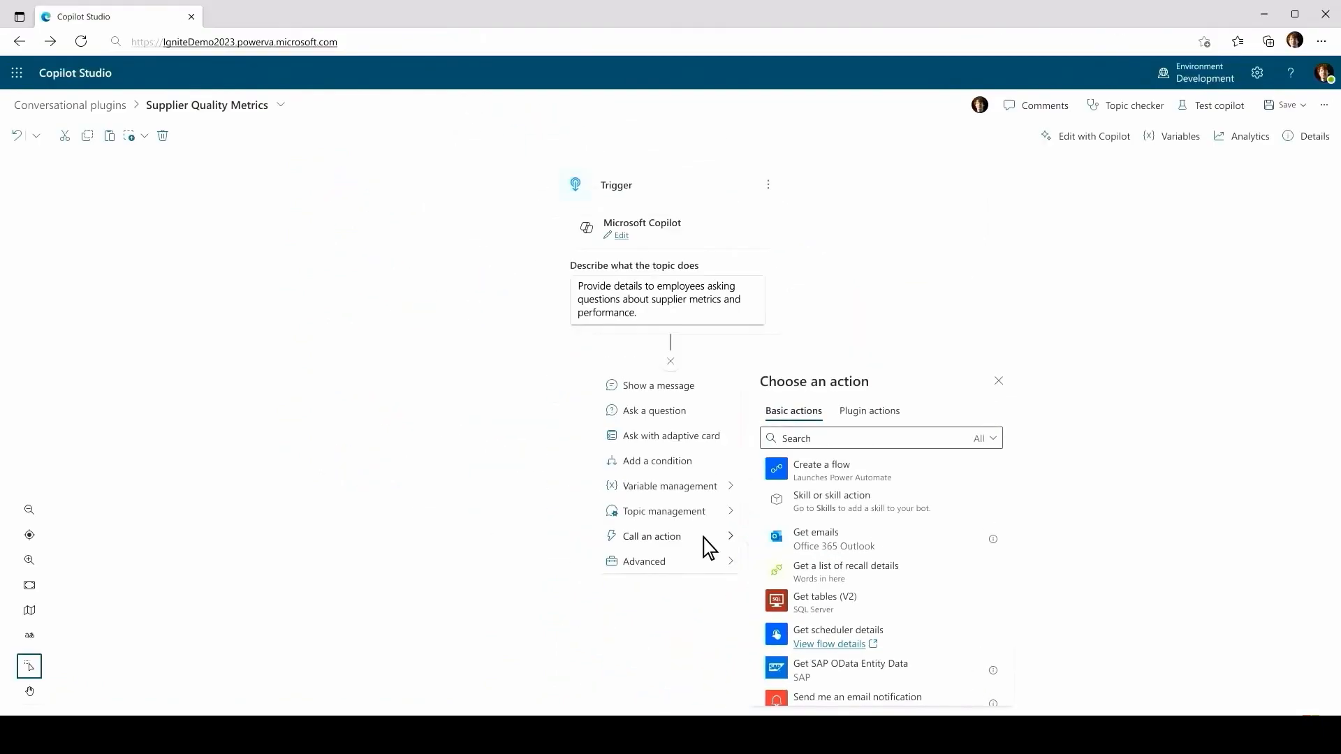
click(864, 438)
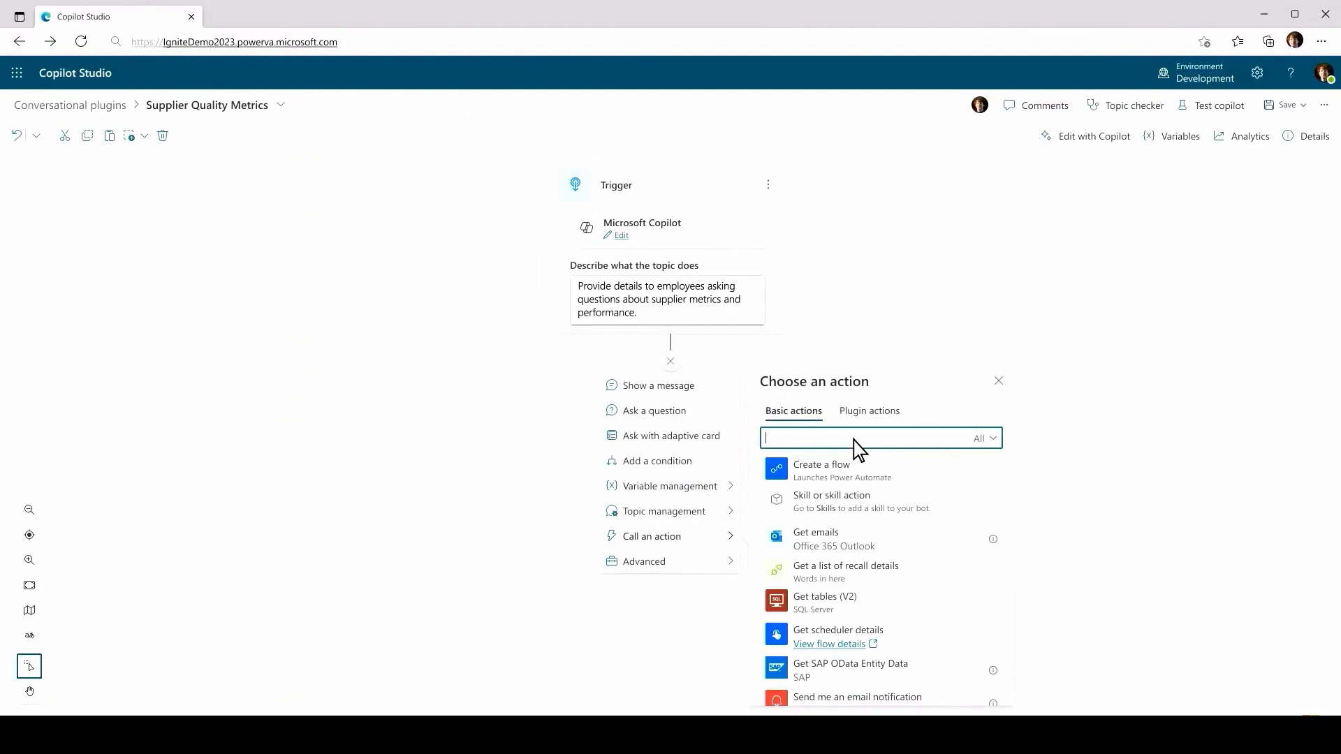
text(SAP)
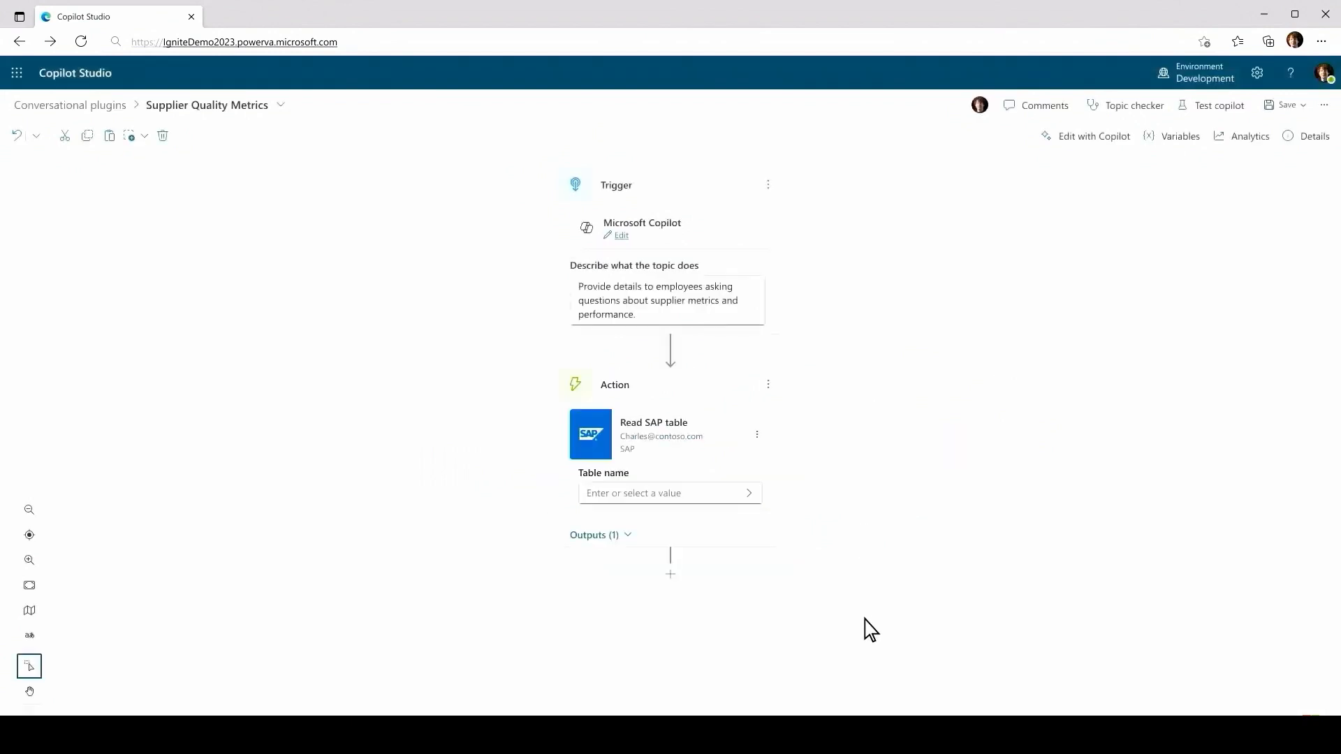
mouse_move(687, 510)
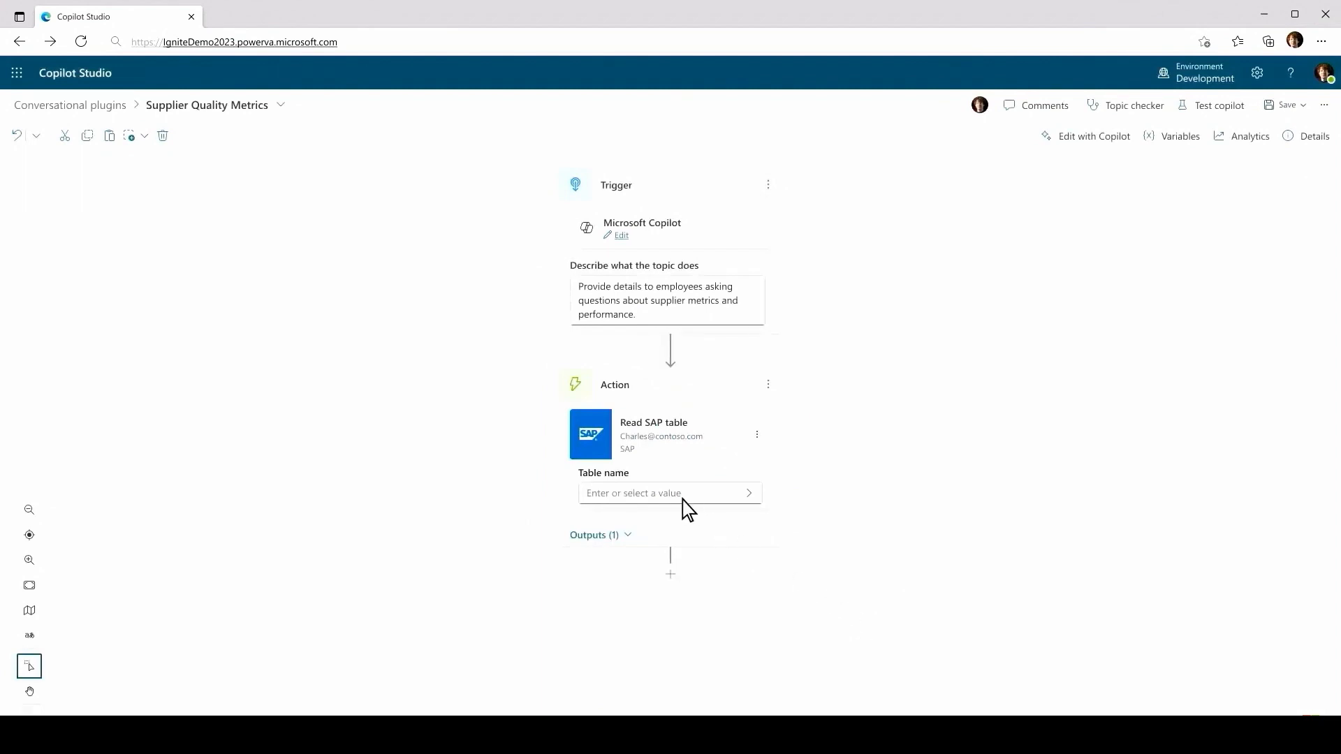
text(Supplier Performance Table)
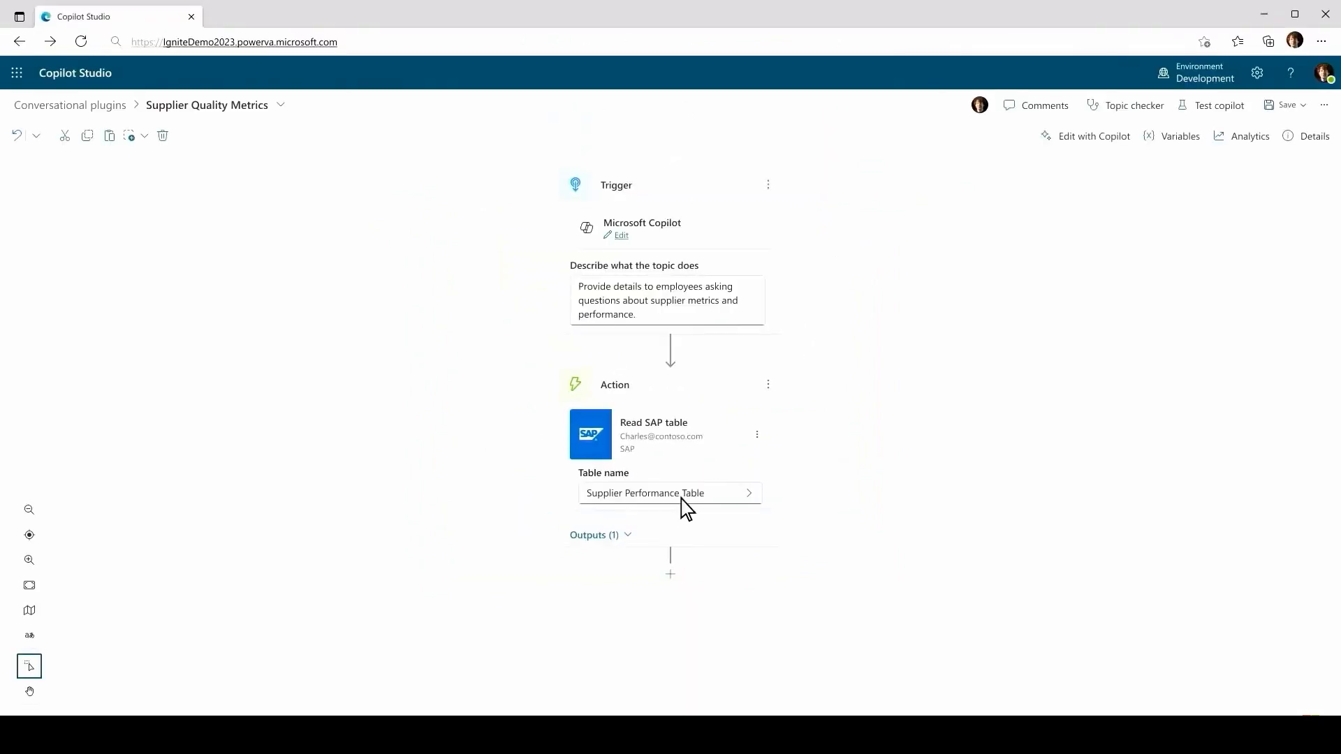
- Search actions for 'Supplie' and add Order Delivery Rates after the SAP read
click(670, 574)
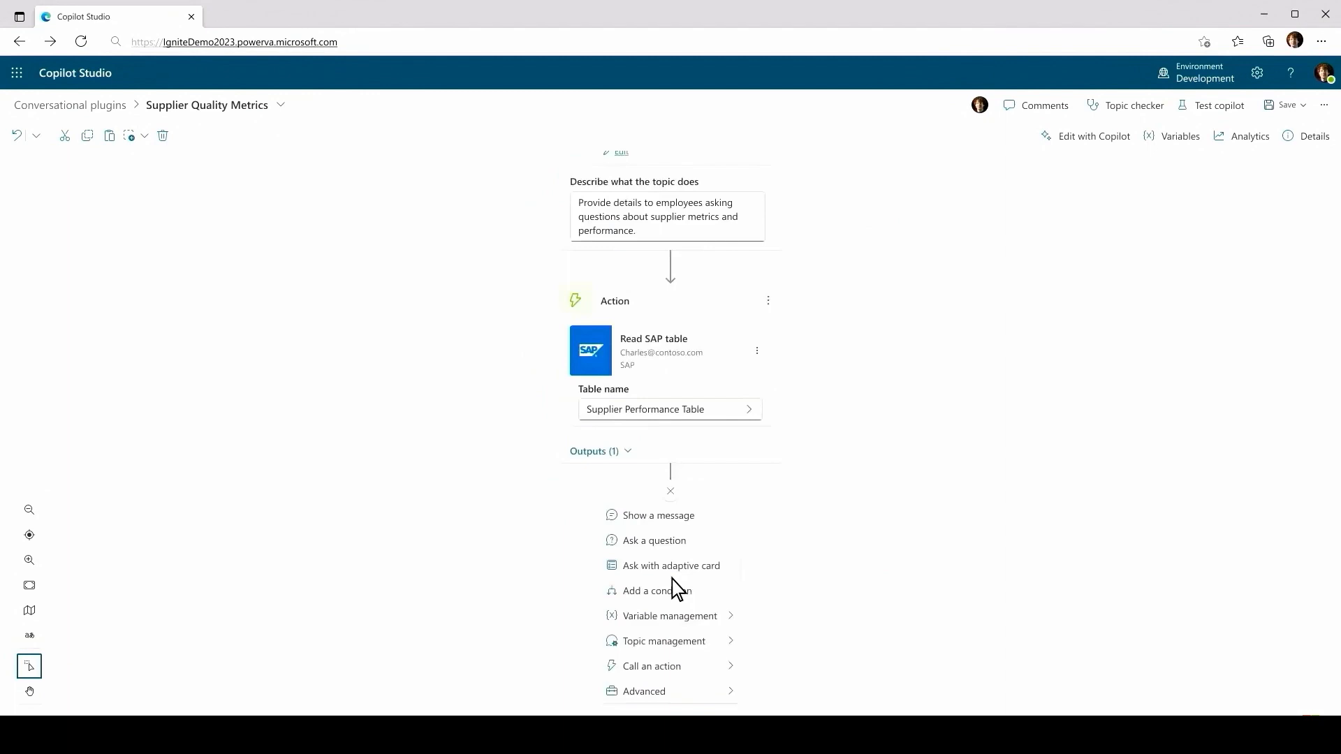
mouse_move(700, 654)
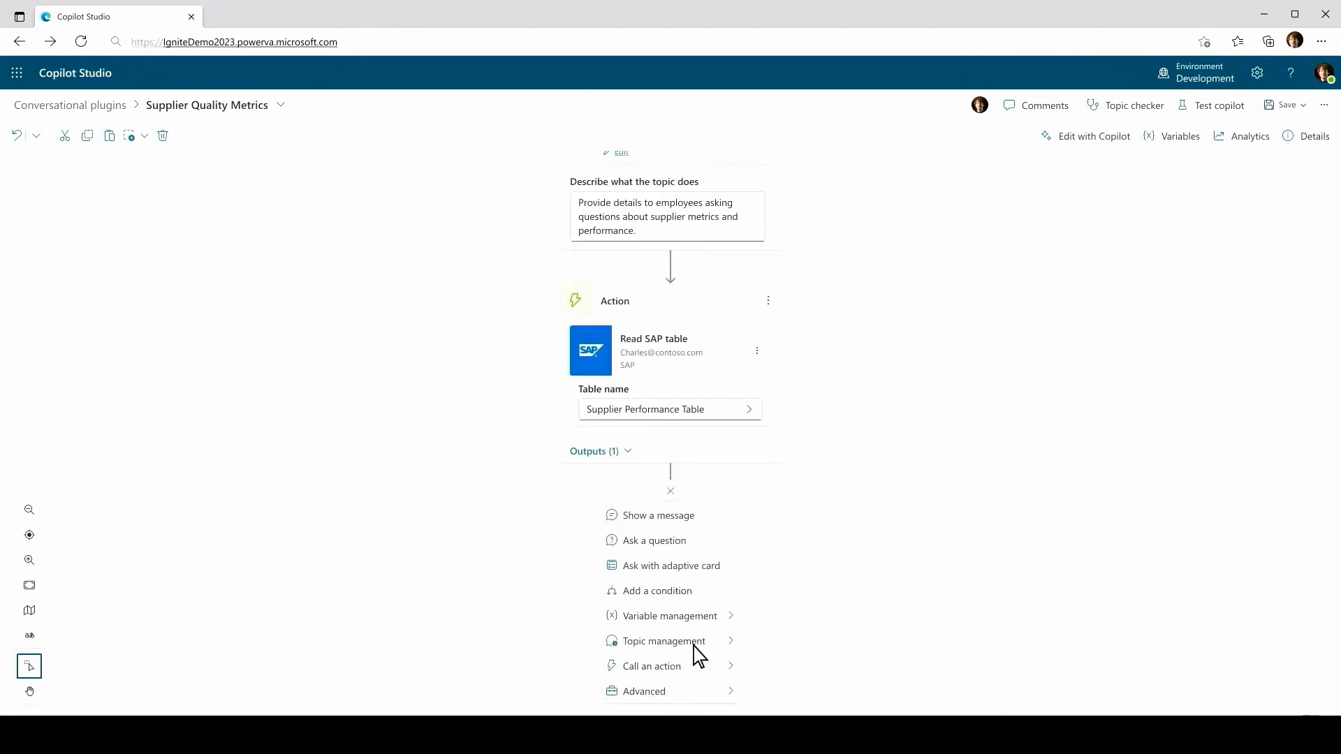
click(654, 666)
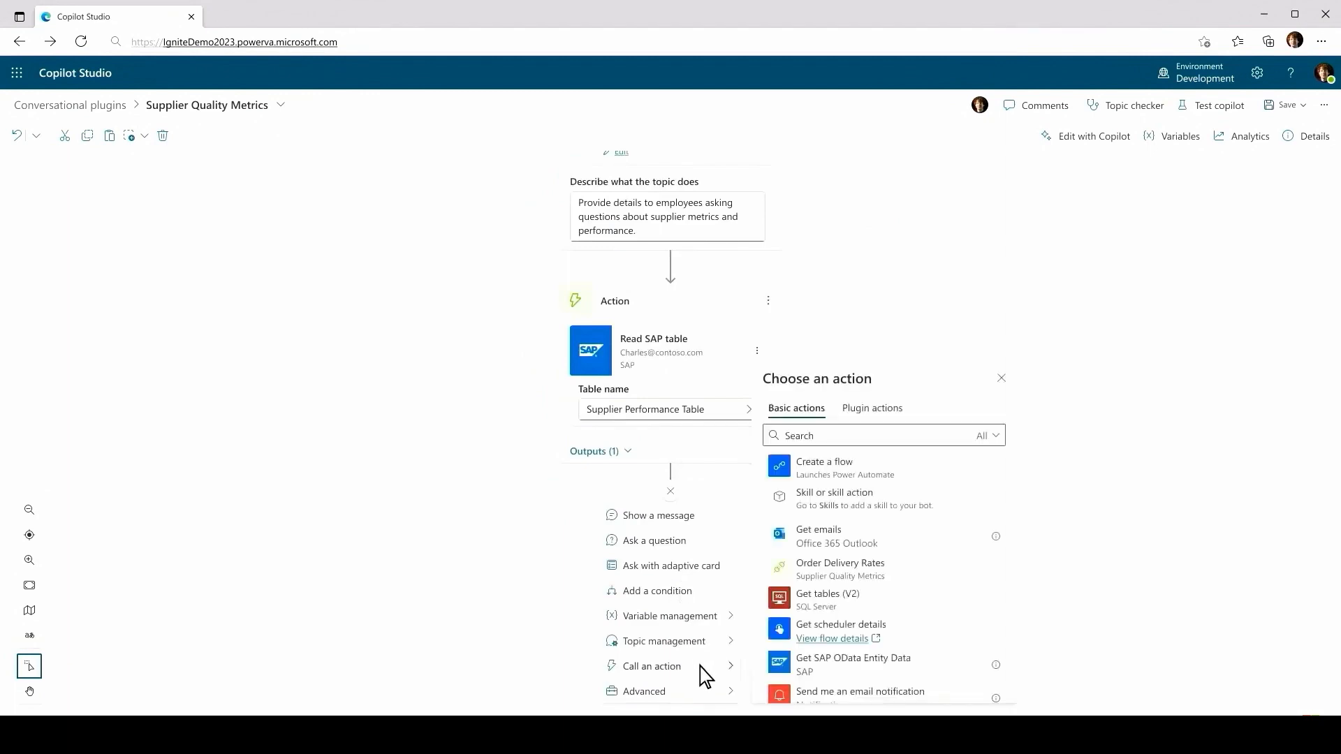
click(864, 435)
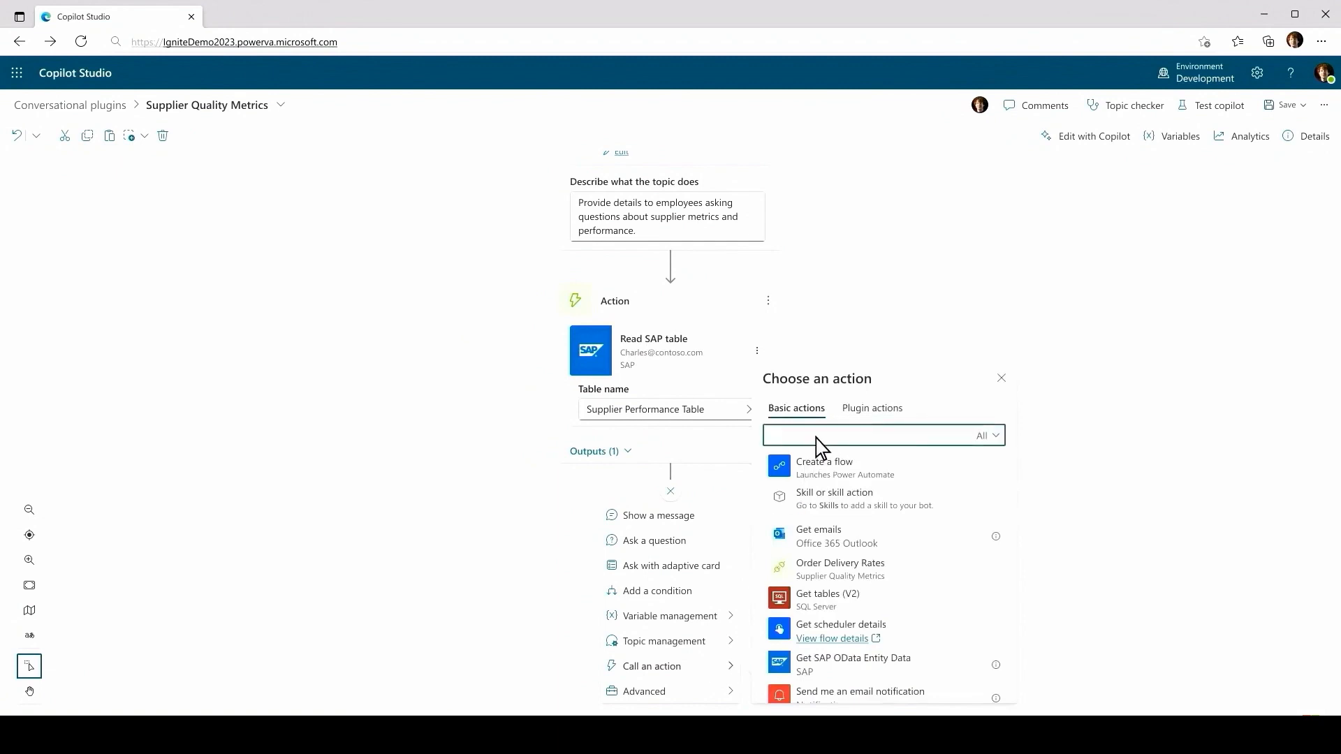
text(Supplier Quality Metrics)
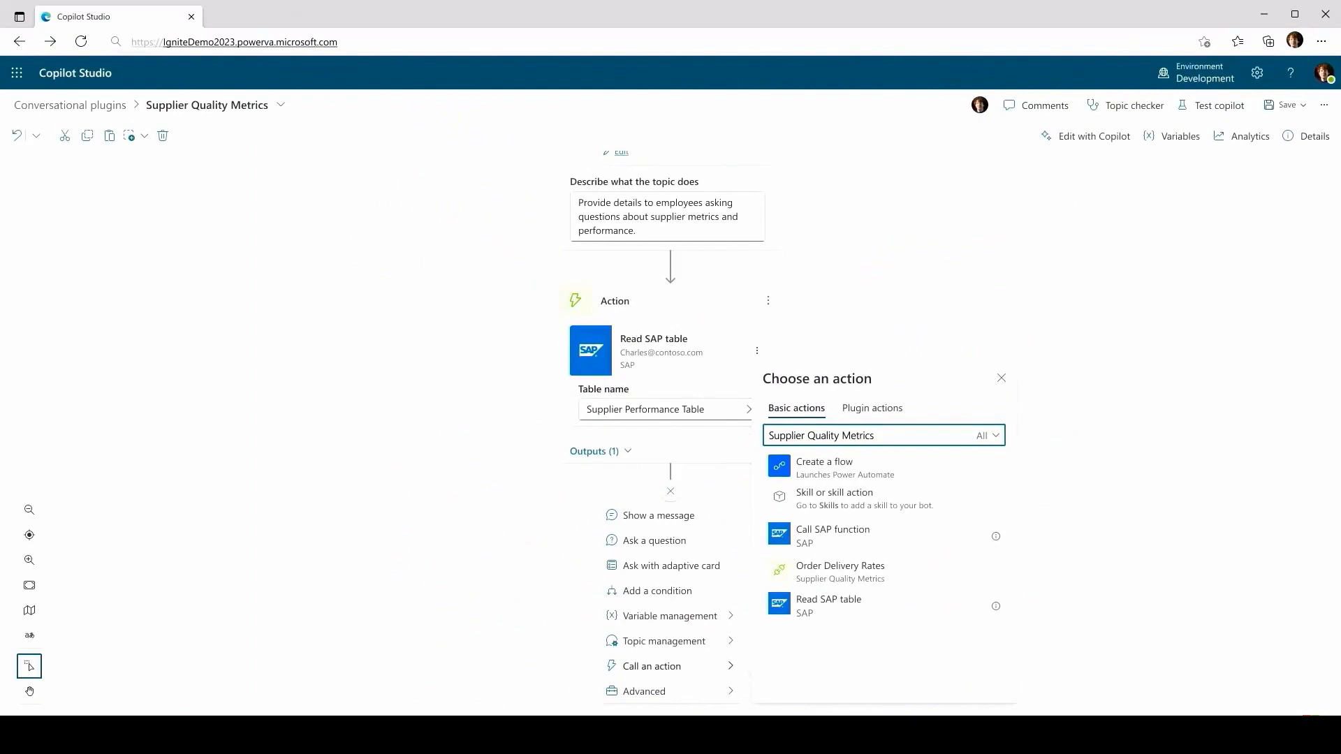
mouse_move(820, 447)
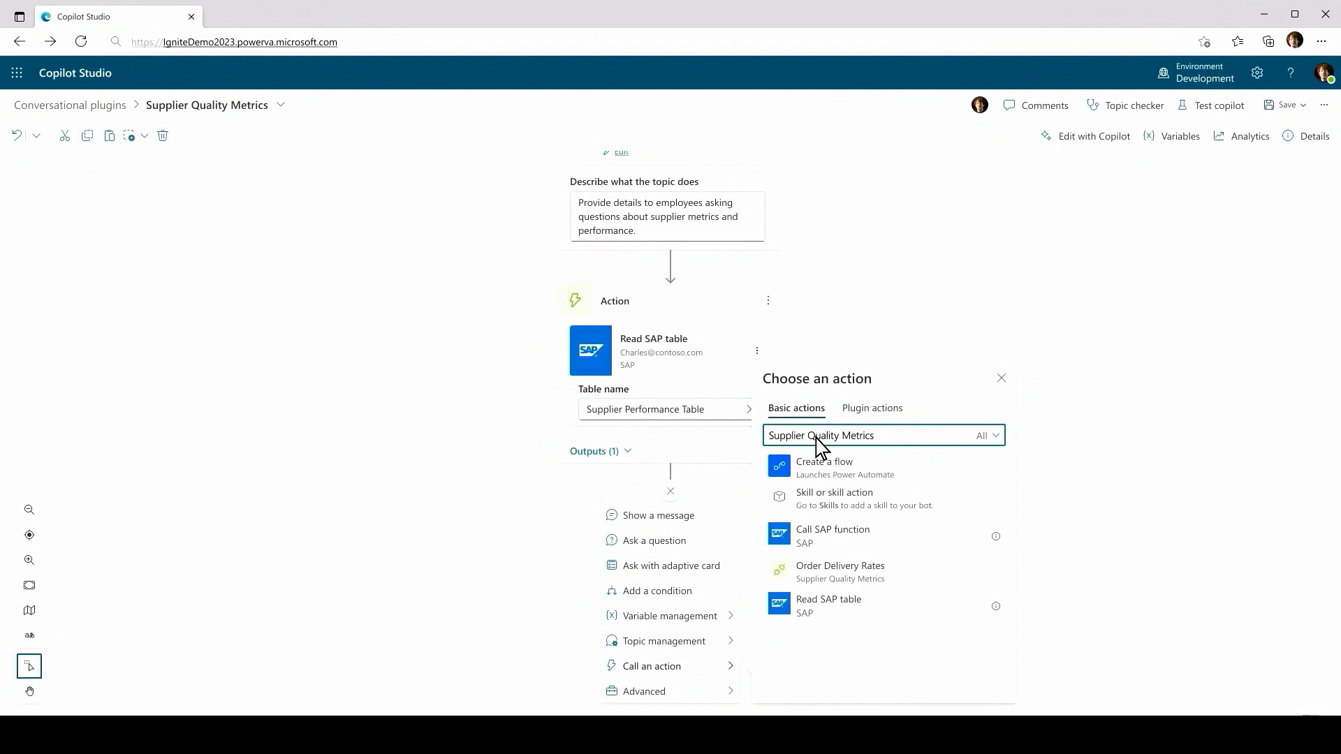
mouse_move(909, 593)
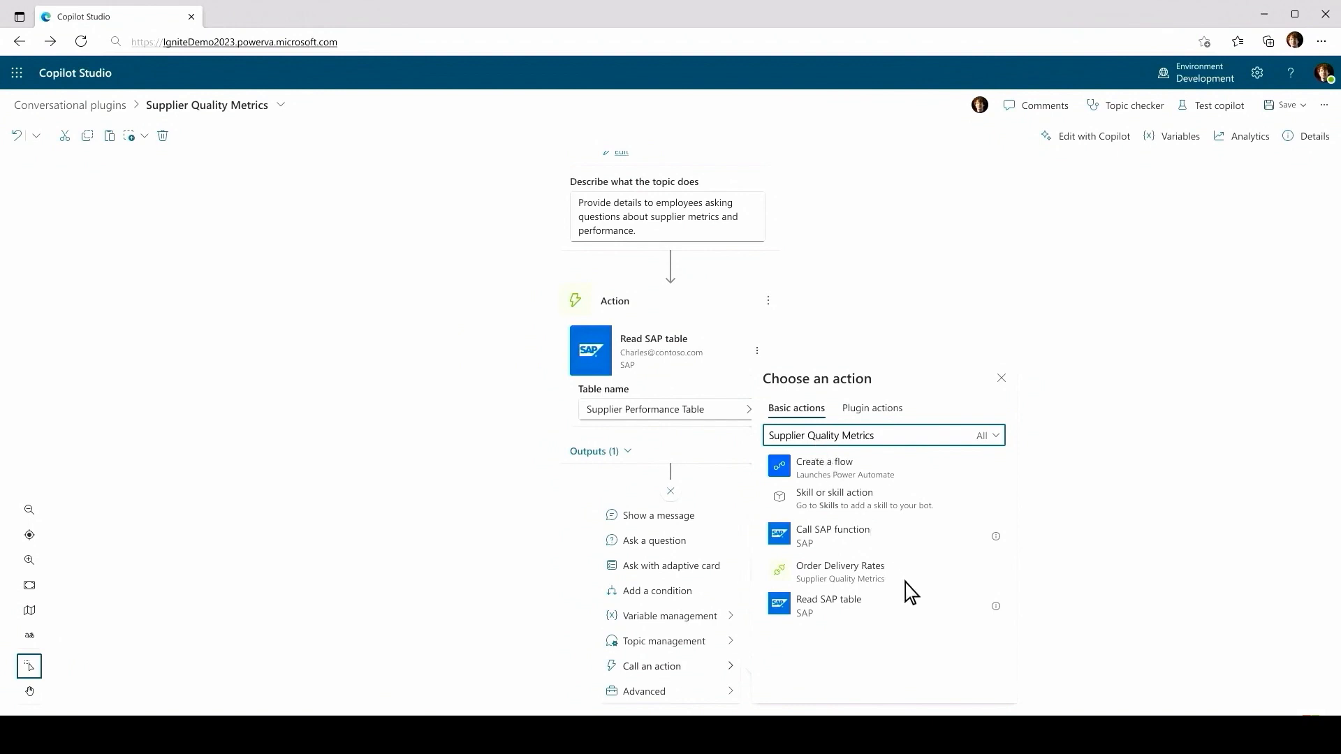
click(839, 572)
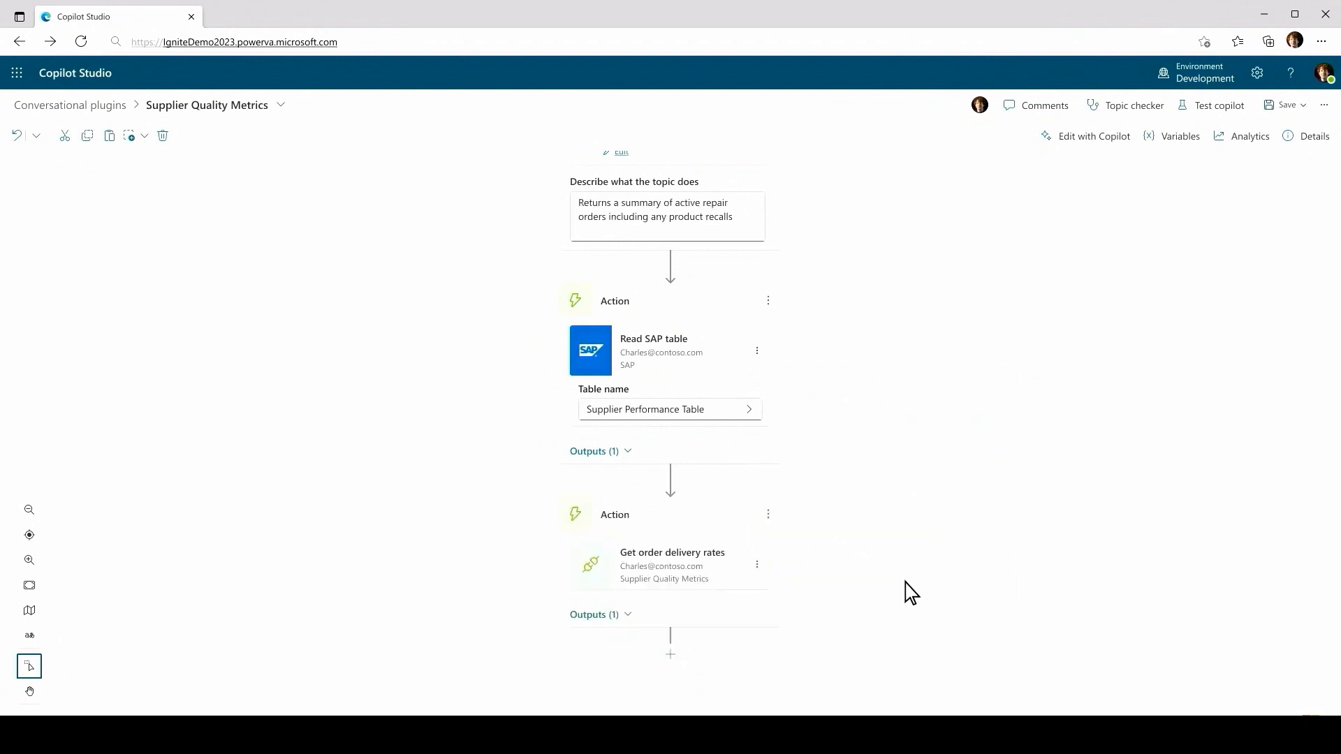
- Add an Advanced custom generative response step after Get order delivery rates
click(670, 654)
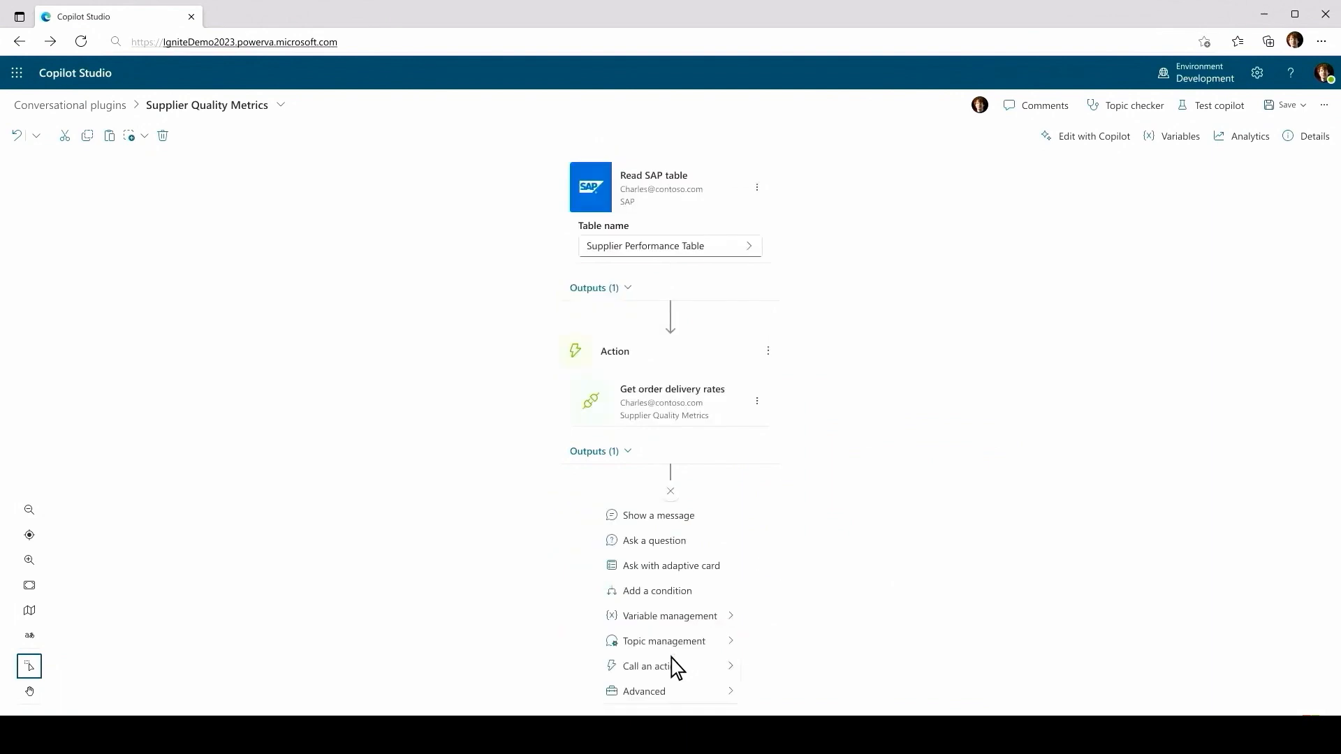
click(643, 690)
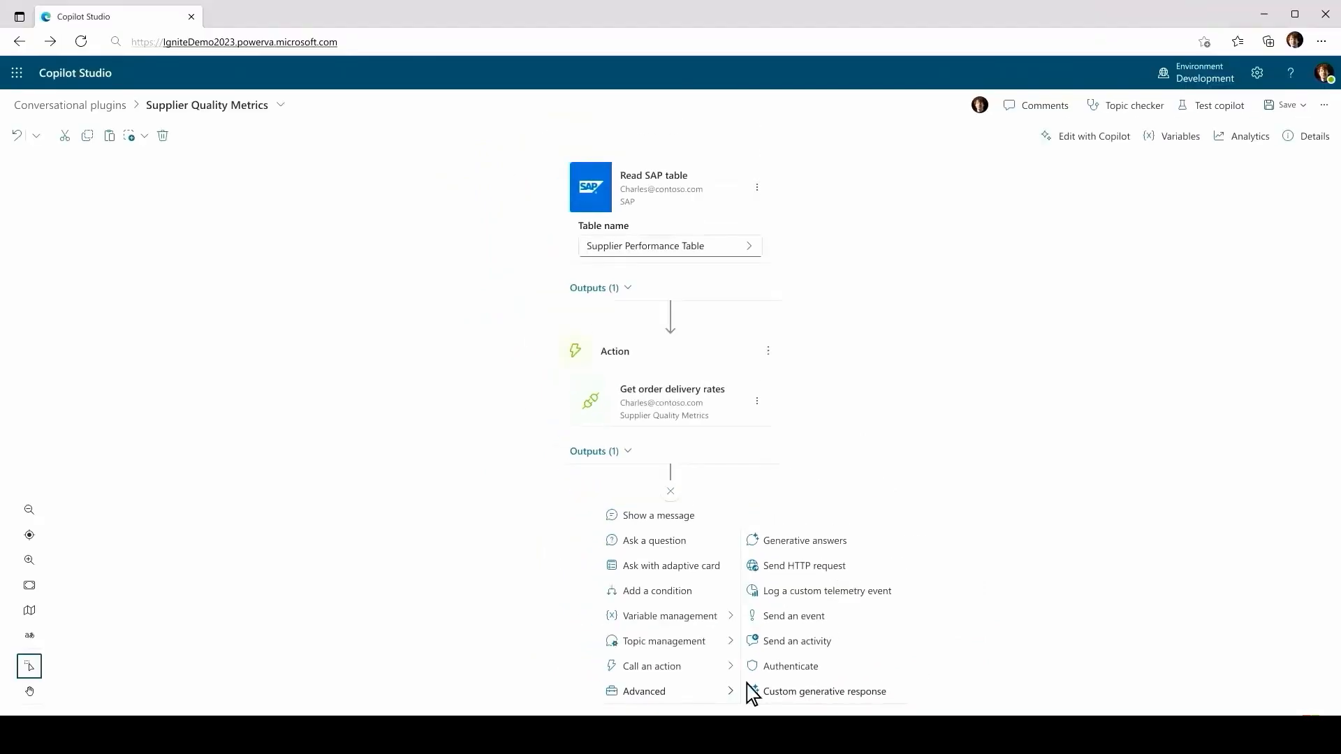
click(824, 690)
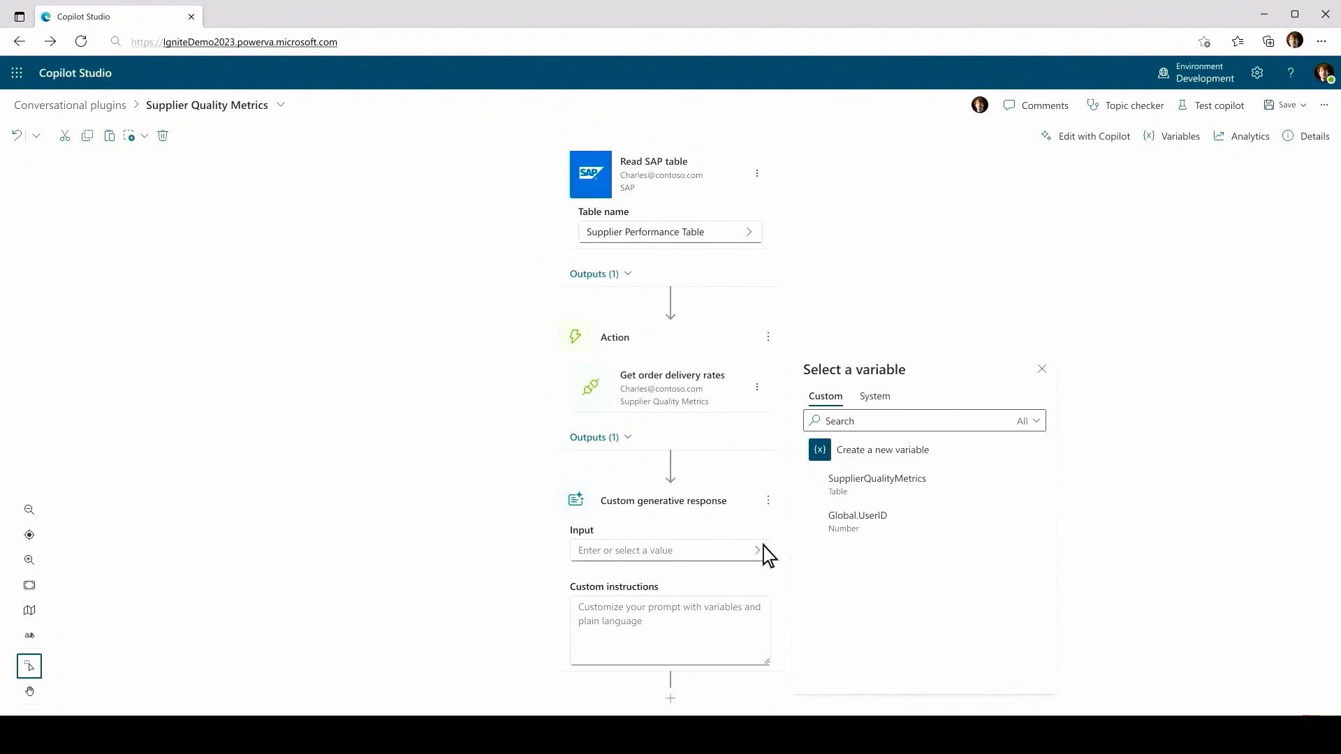
- Use SupplierQualityMetrics as input with lead-time and delivery-date summary instructions
click(876, 480)
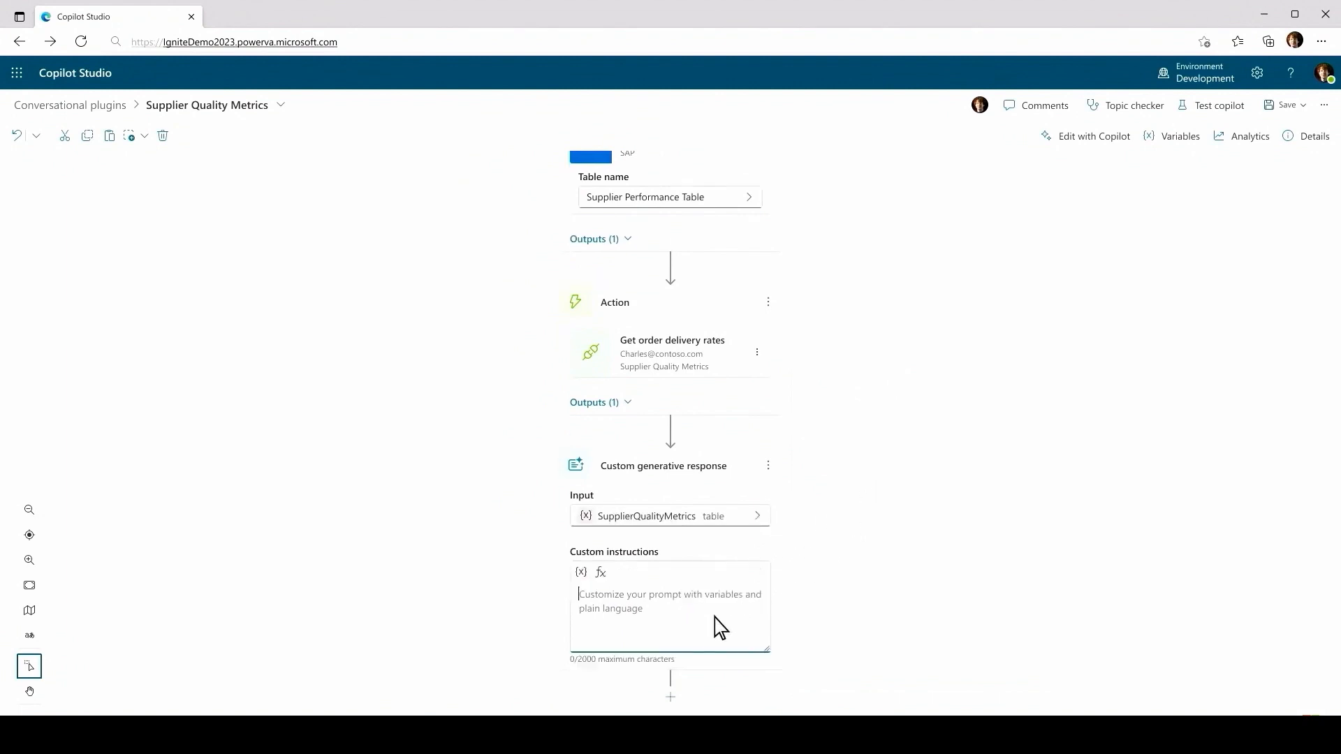
text(Create a summary of the lead times for suppliers that a user is requesting based on the period they have asked. Also include d)
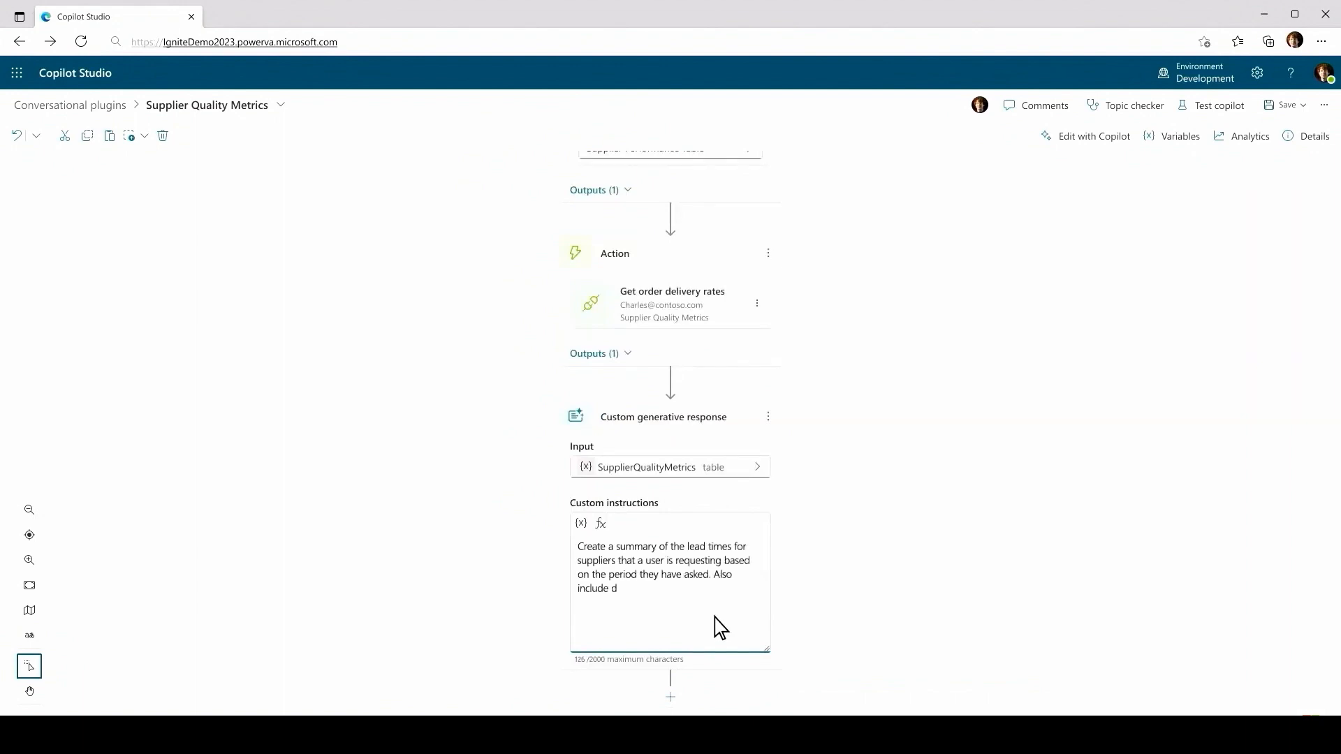
text(etails on the delivery date of the orders based on the period they have as)
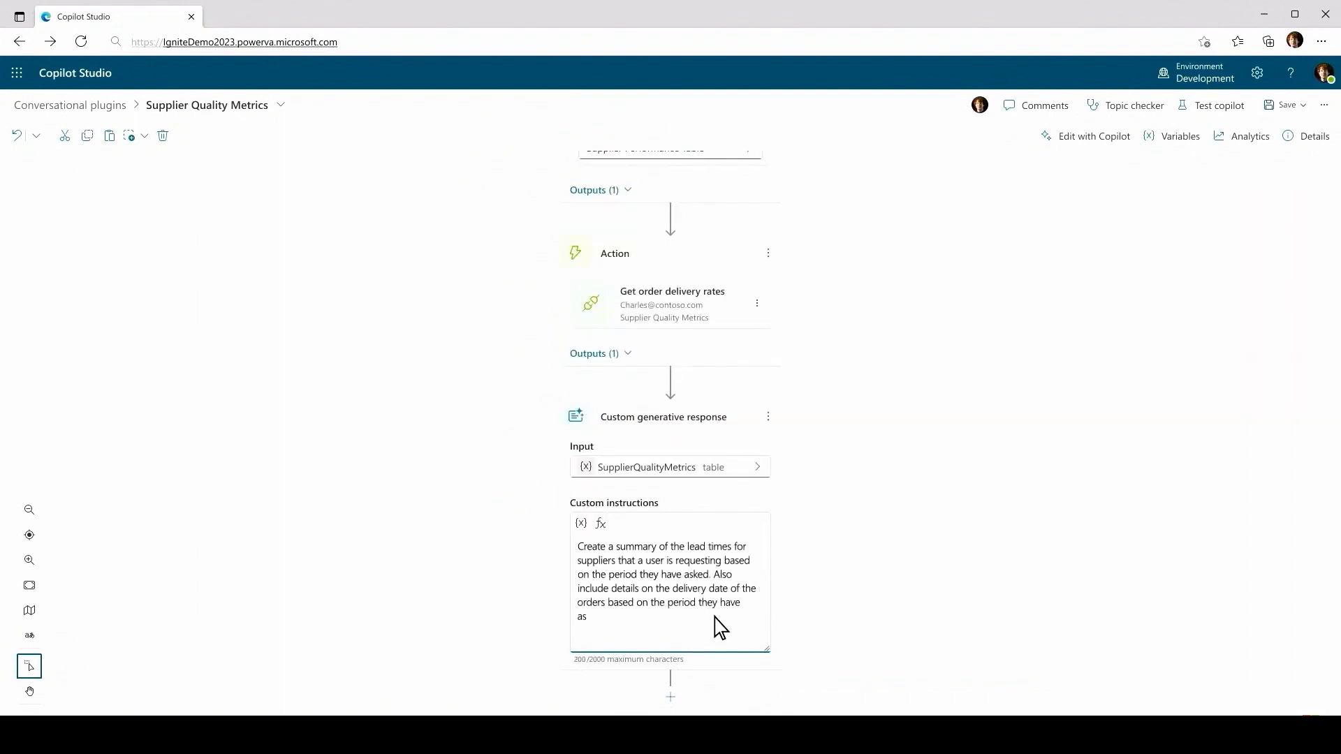
text(ked)
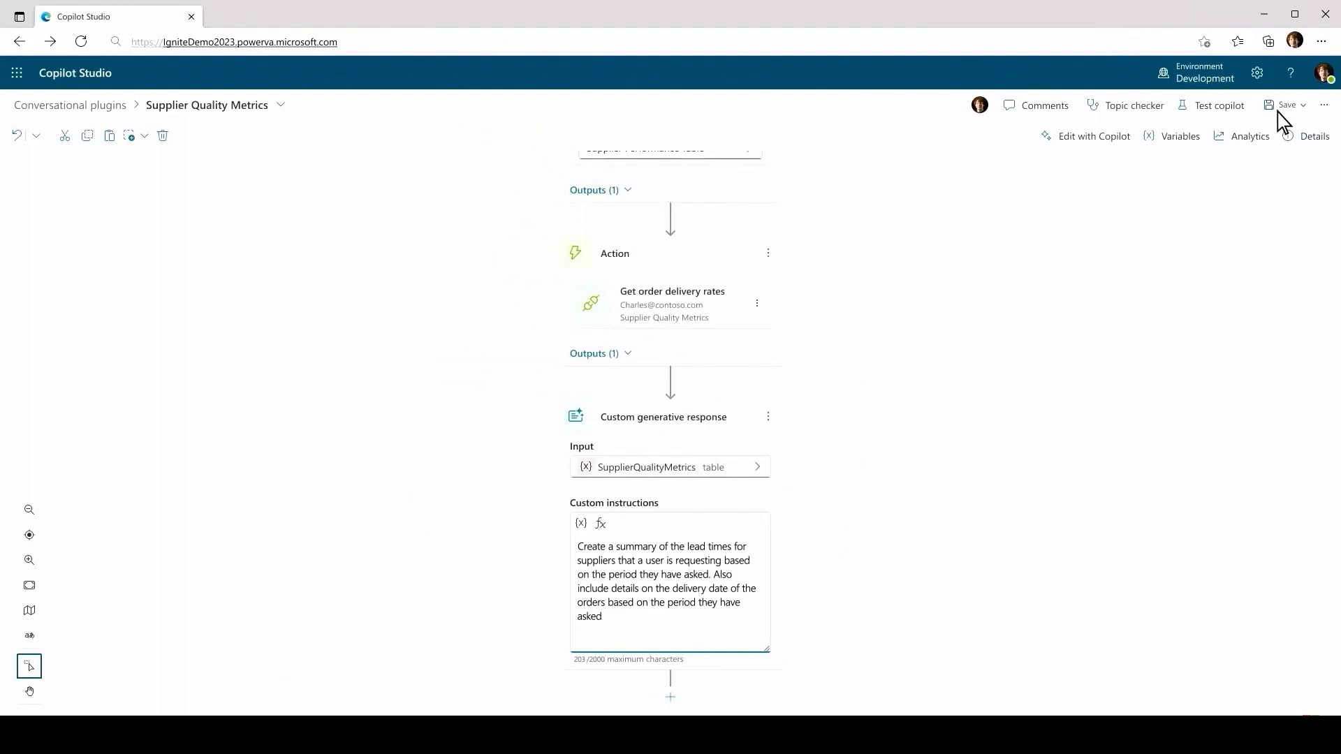
- Choose 'Save and publish to Microsoft Copilot' from the Save dropdown
click(1287, 104)
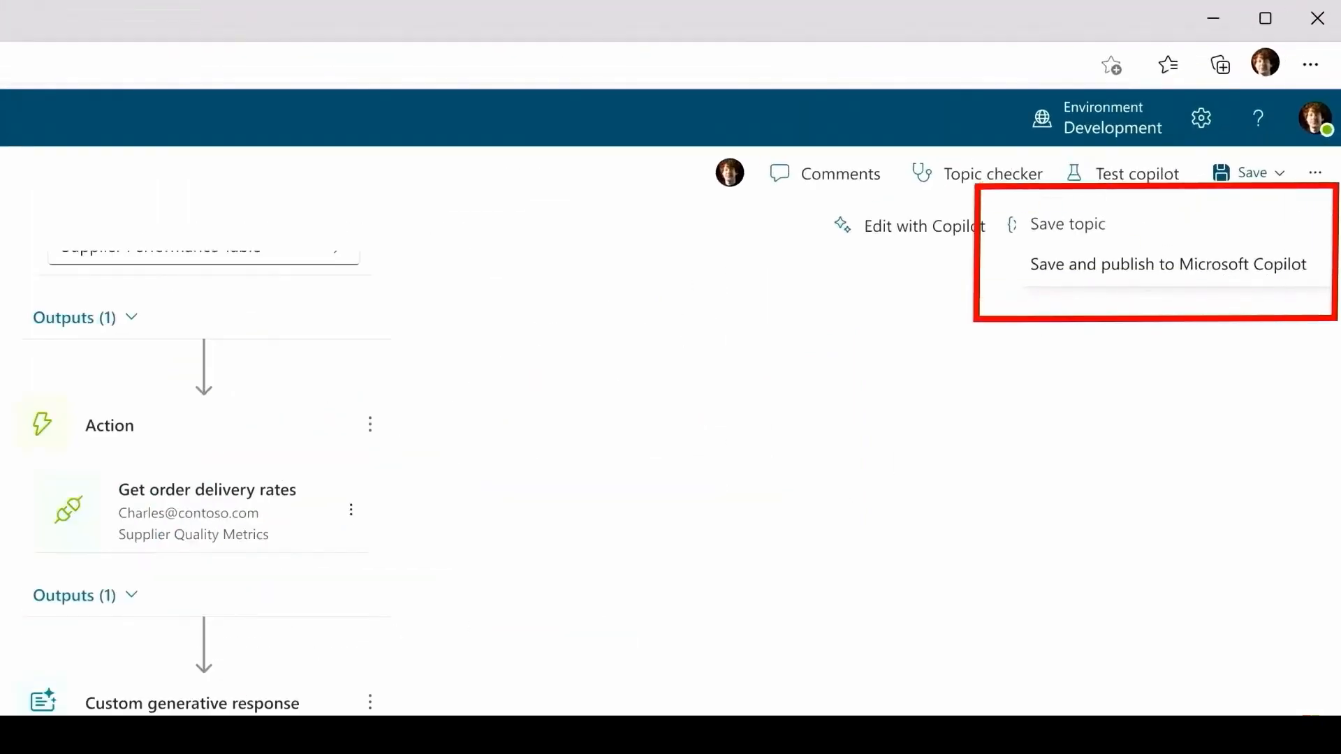
click(1167, 264)
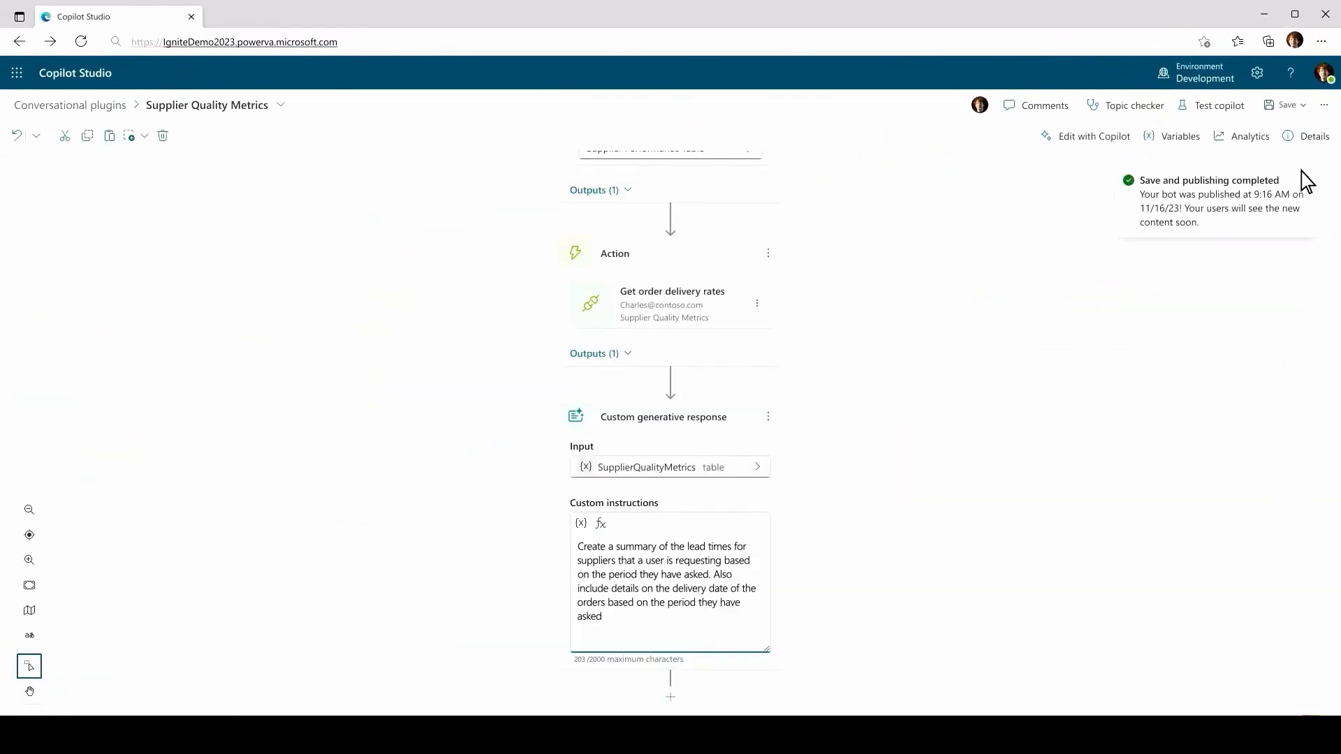
mouse_move(1303, 179)
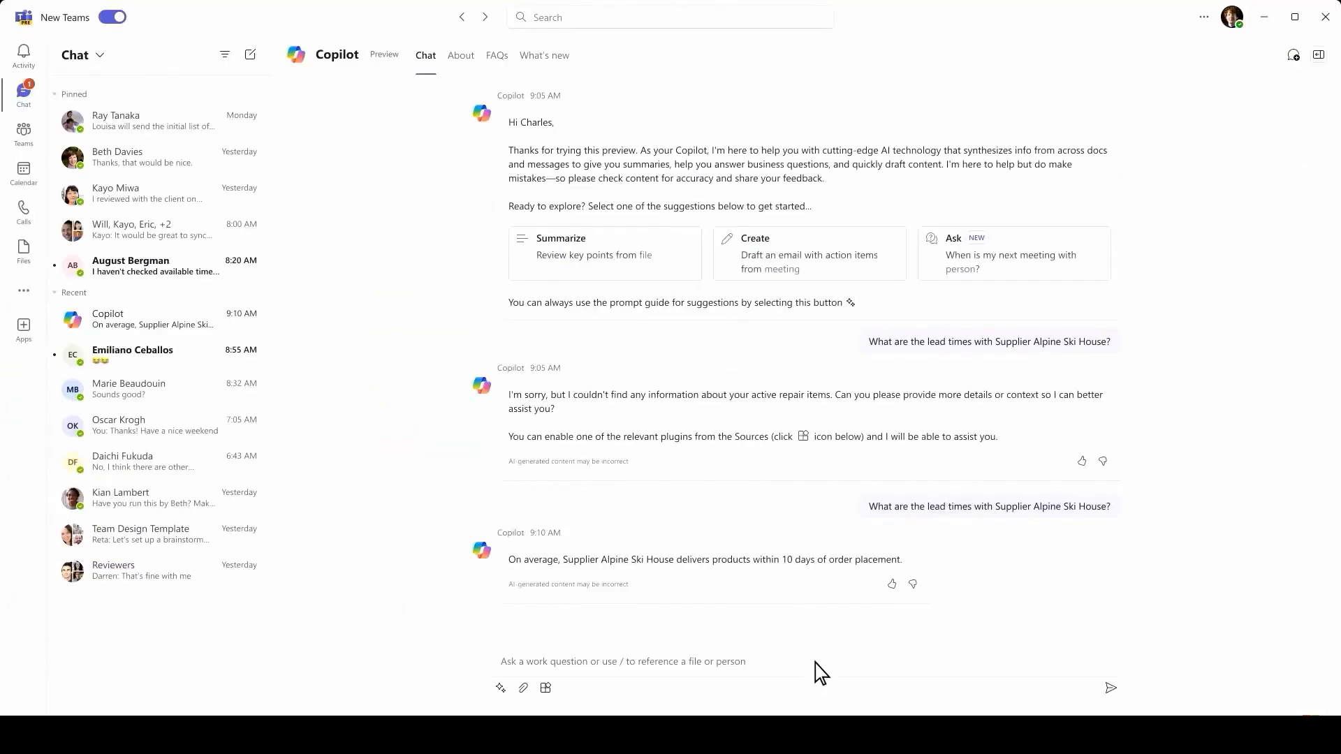
- Type 'What are the lead times with Supplier Alpine Ski House?' in Copilot chat
text(What are the lead times with Suppli)
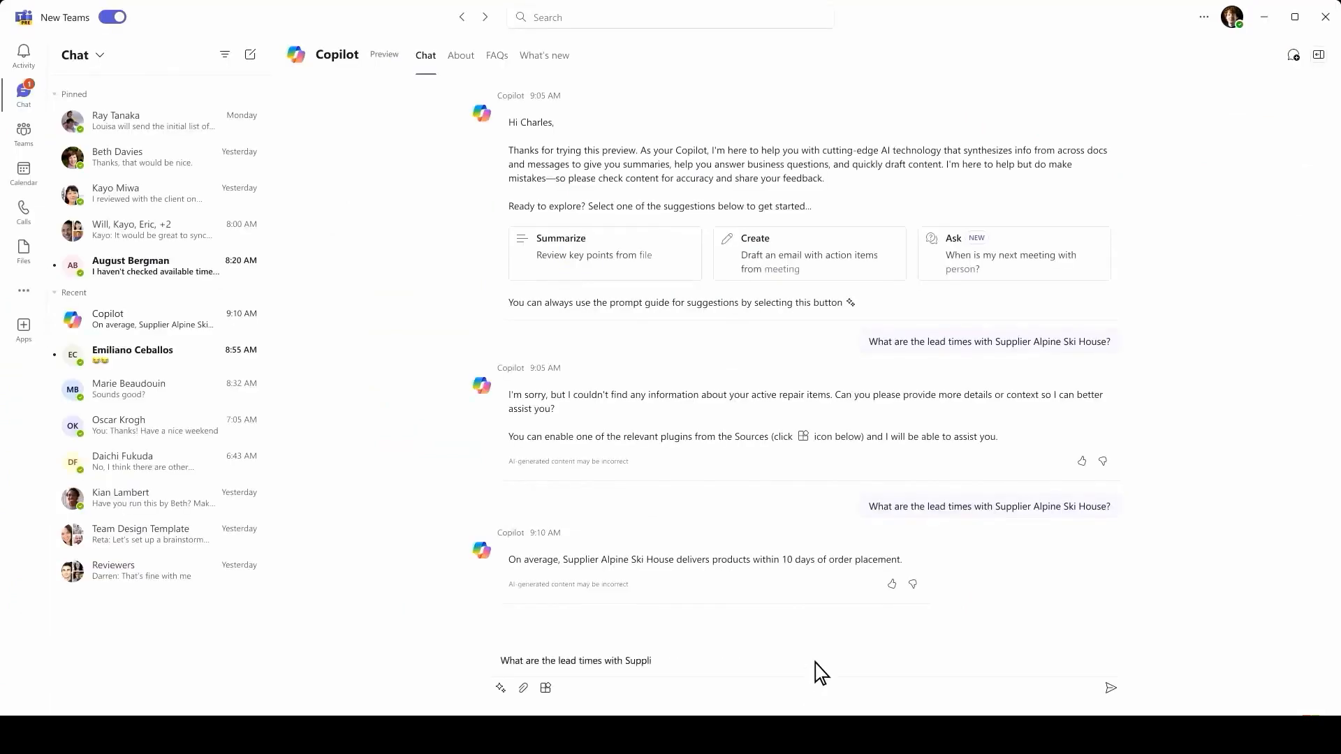
text(er Alpine Ski House?)
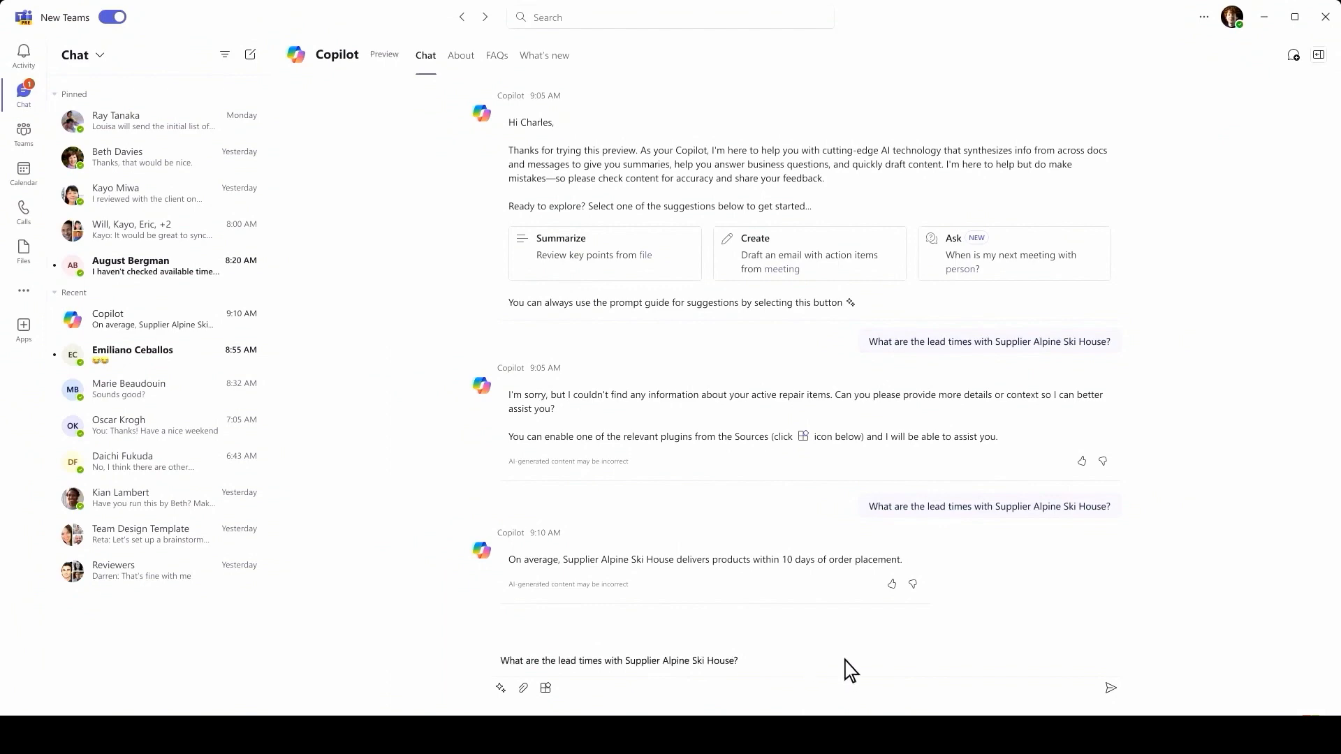